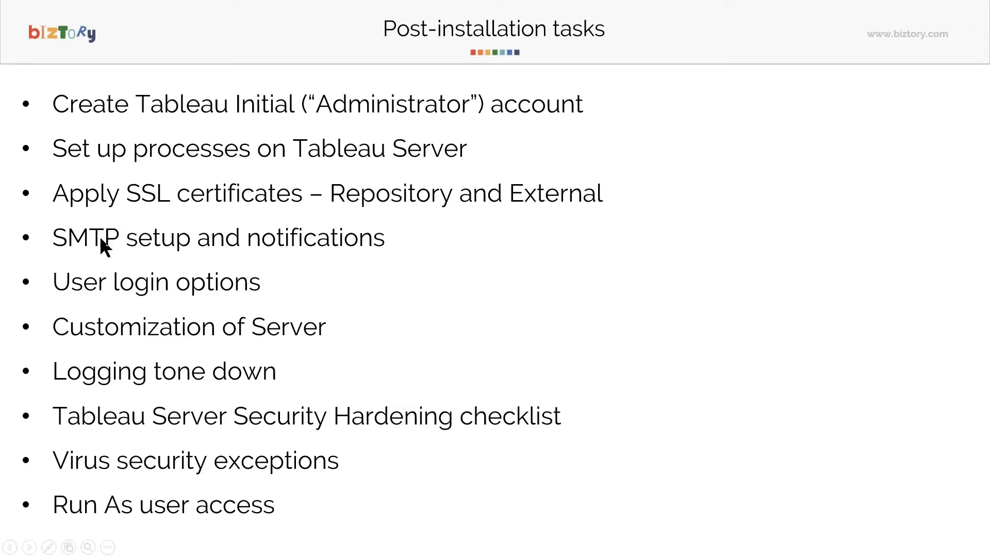
mouse_move(304, 208)
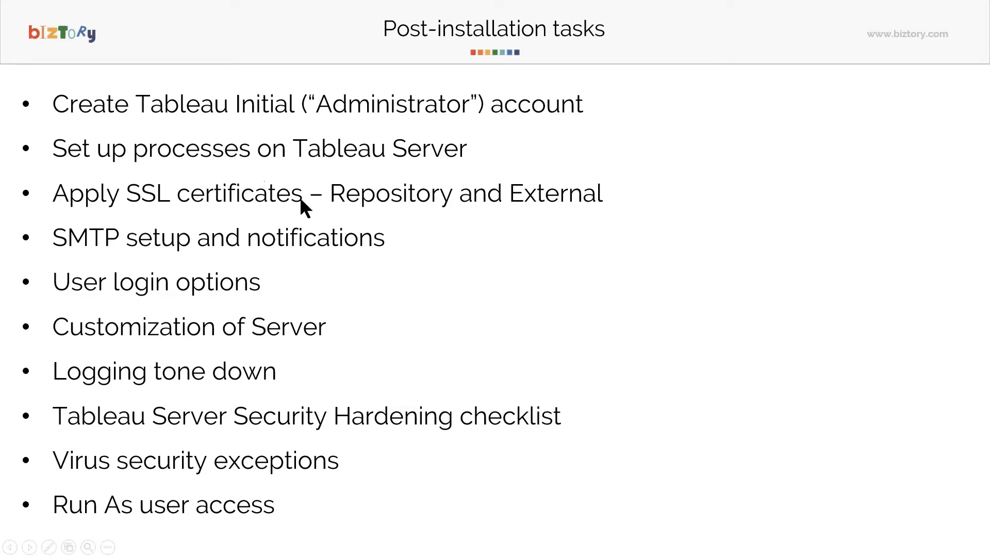
mouse_move(176, 258)
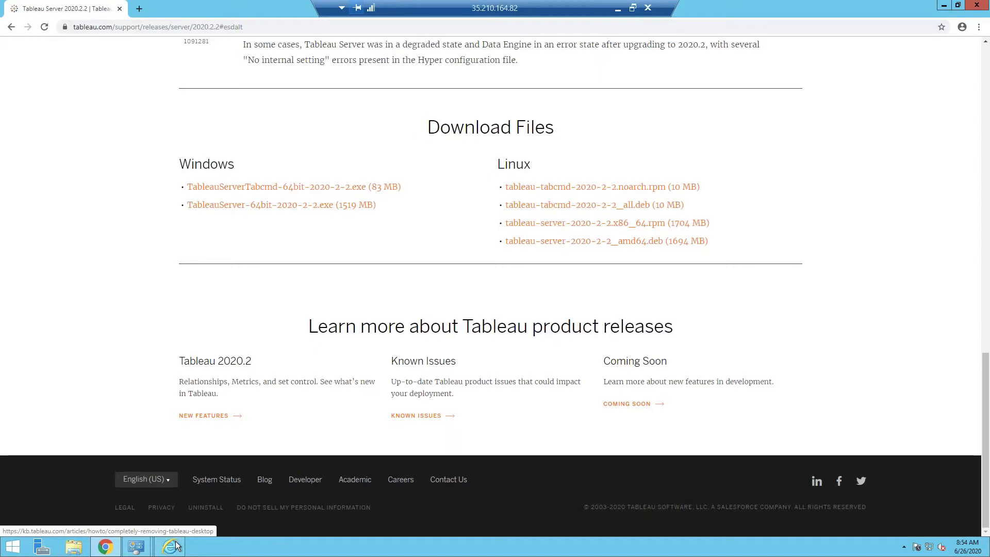
Continue past the Initialization Complete page to the administrator account creation form
click(169, 545)
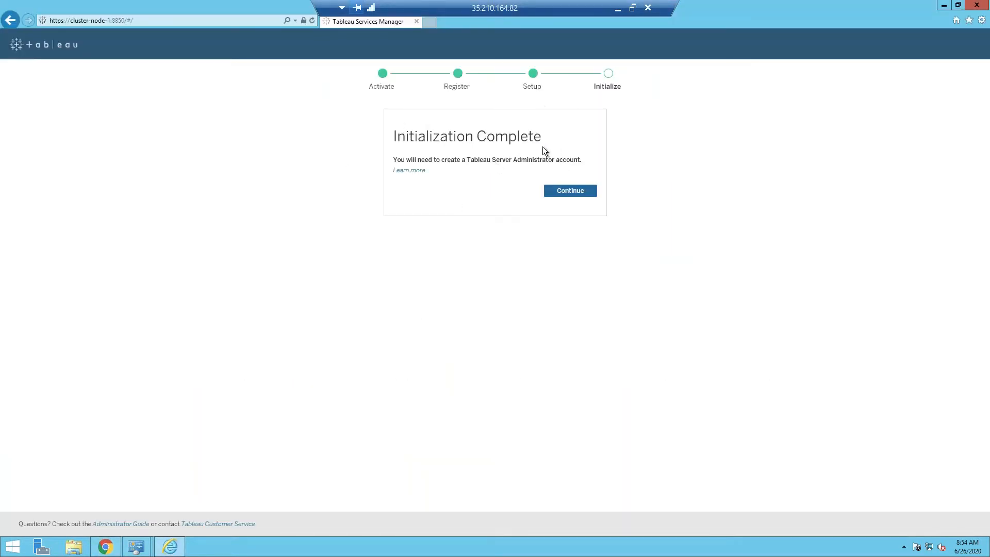
mouse_move(531, 168)
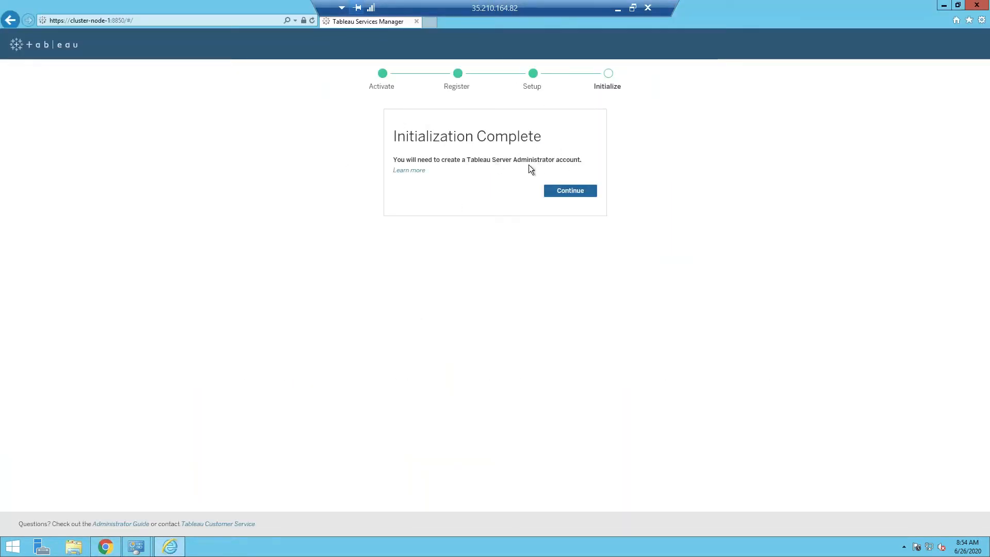
mouse_move(412, 230)
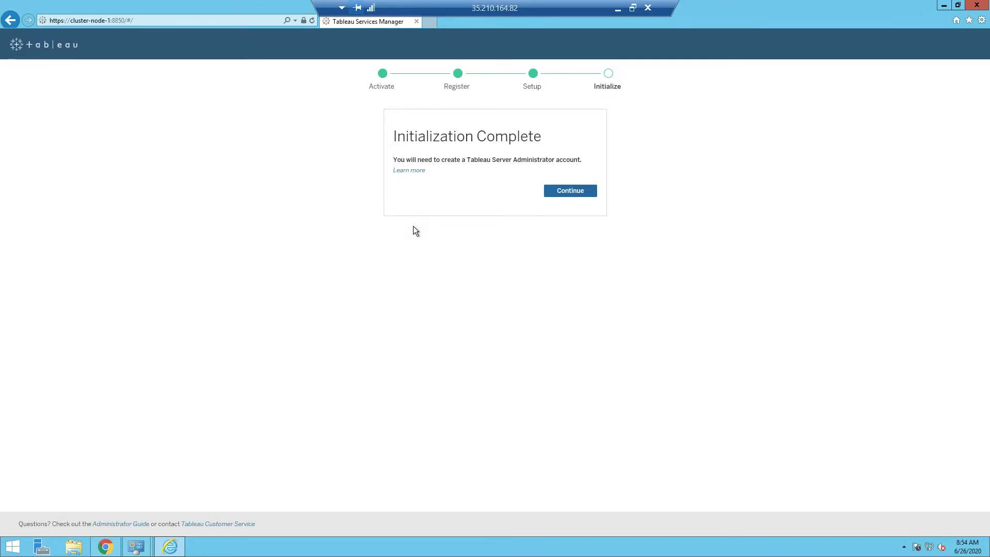
mouse_move(535, 171)
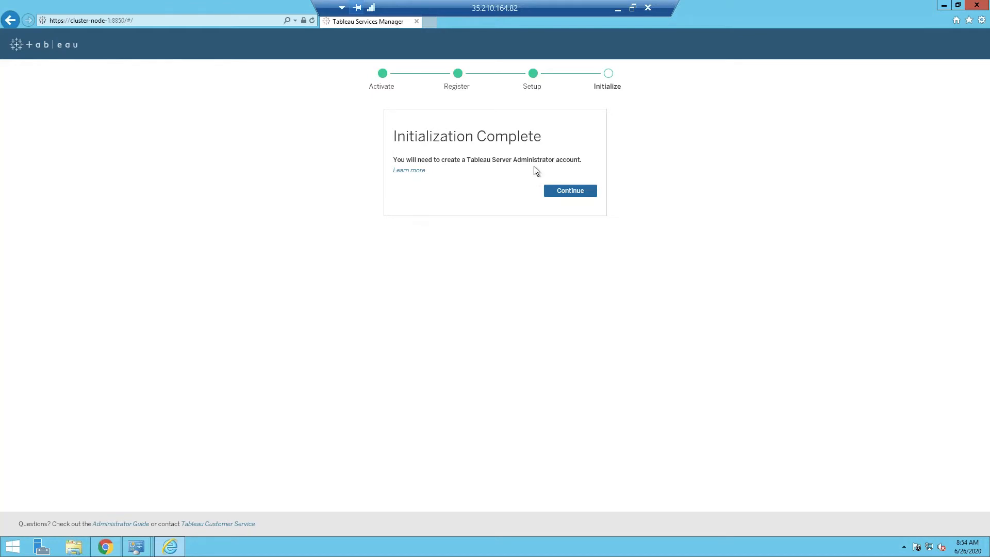
mouse_move(536, 169)
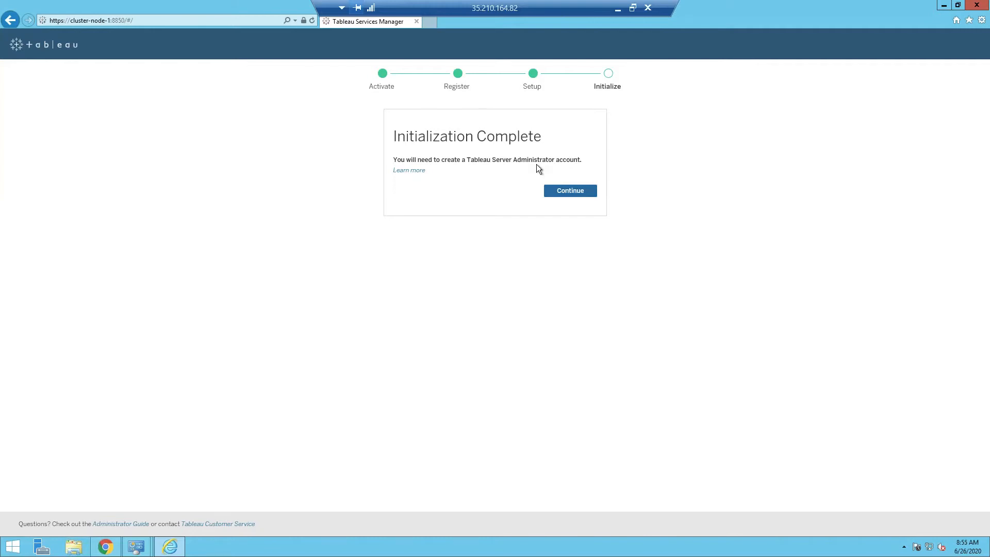
mouse_move(519, 169)
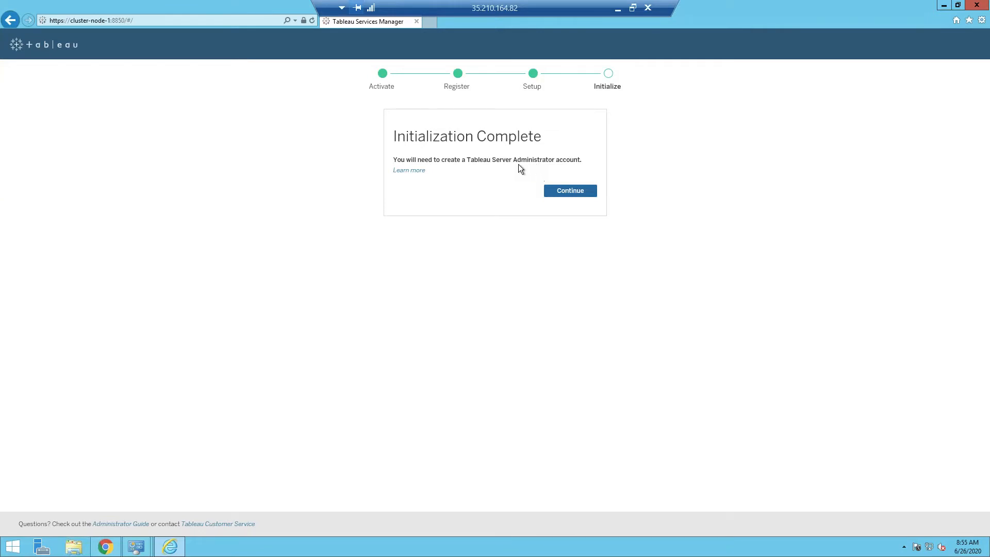
mouse_move(529, 169)
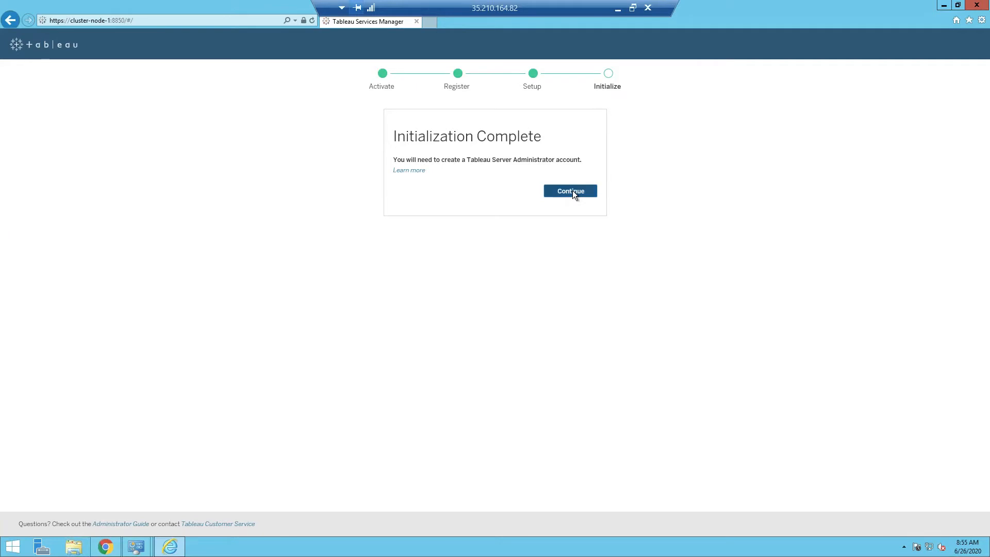
click(569, 191)
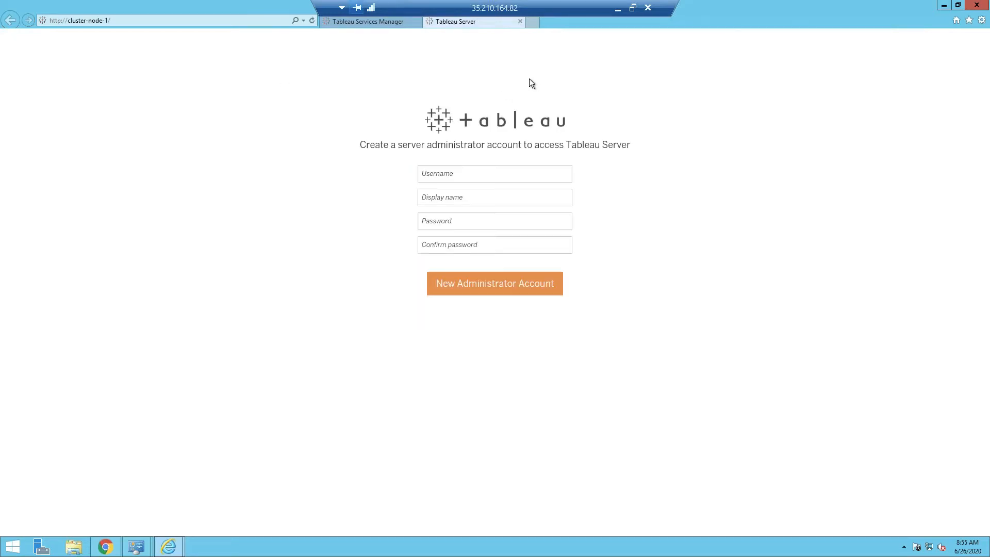
Create the administrator account with username 'praveen', display name 'Praveen' and a matching password
click(495, 174)
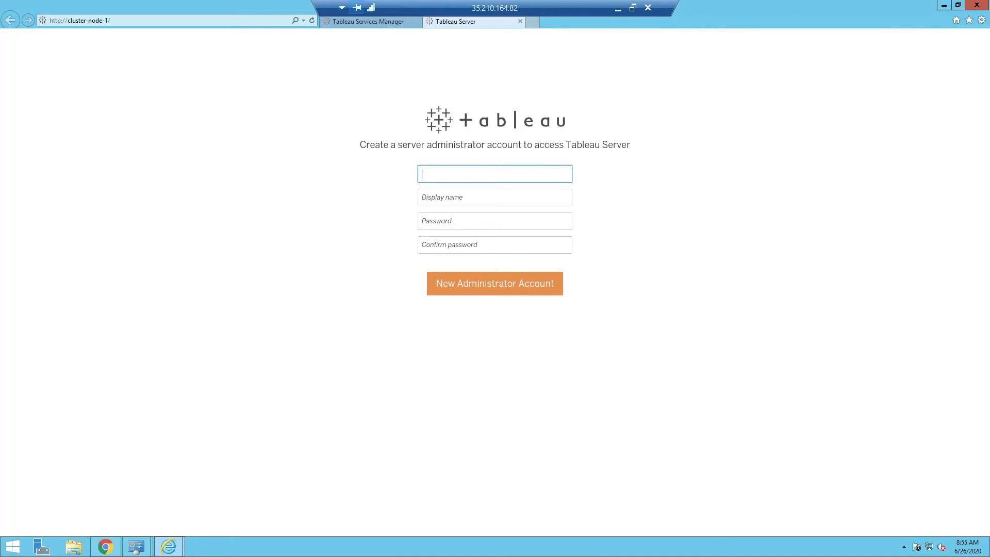
text(praveen)
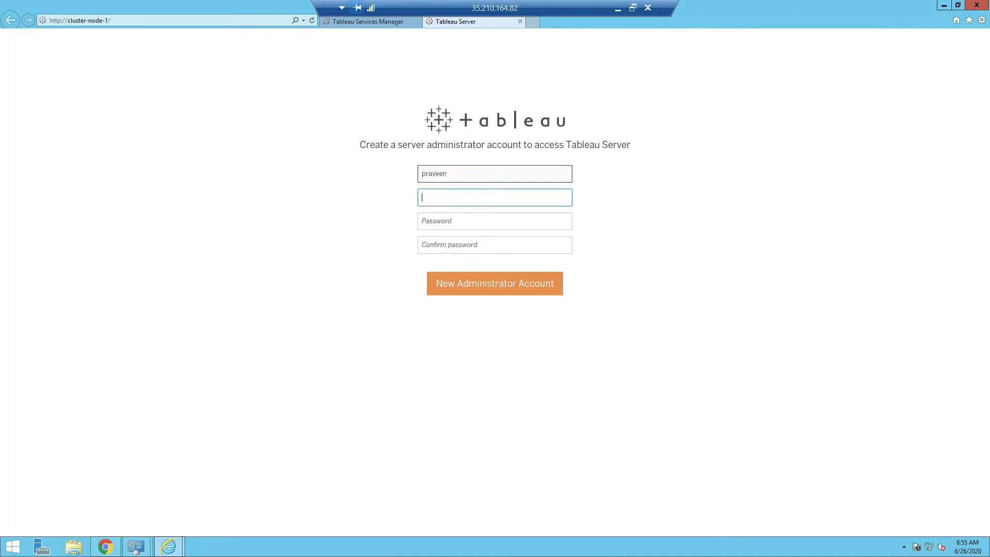
text(Praveen)
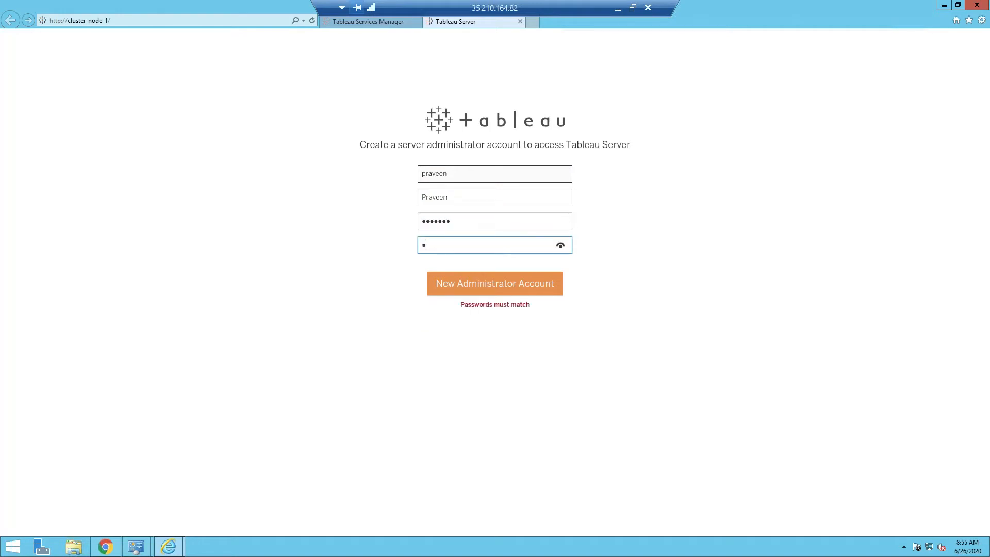
text(••••••)
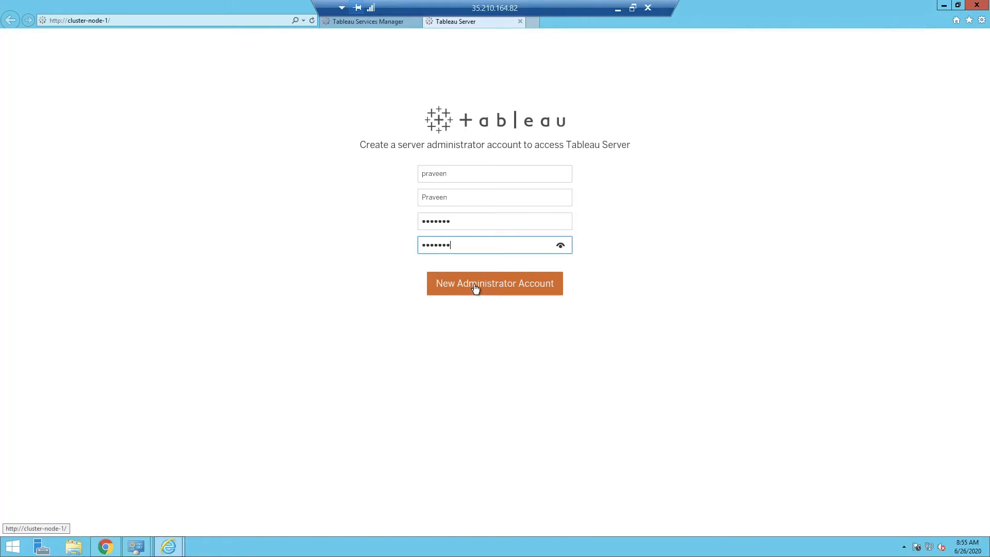
click(495, 283)
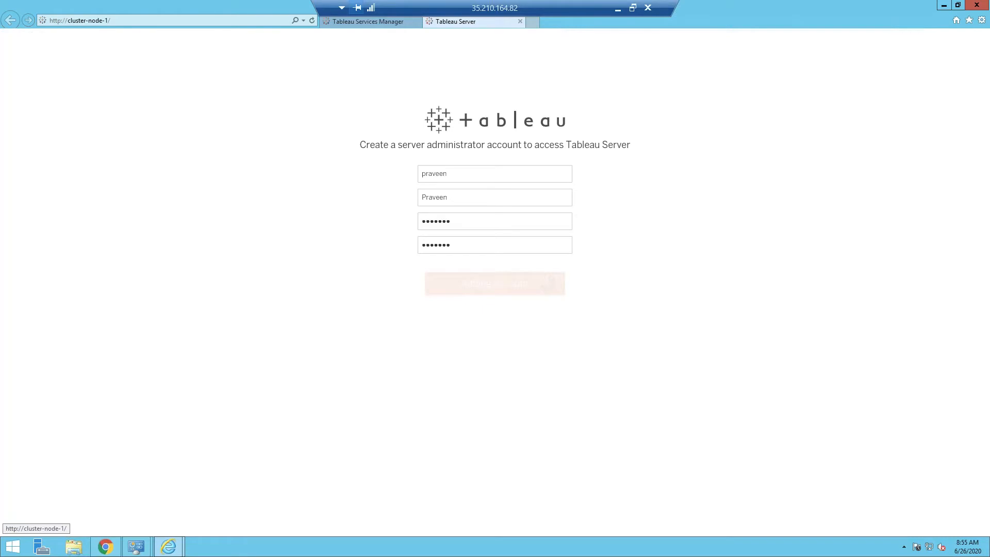
Add the blocked site to Trusted sites and dismiss the security warning so the Explore page loads
click(495, 283)
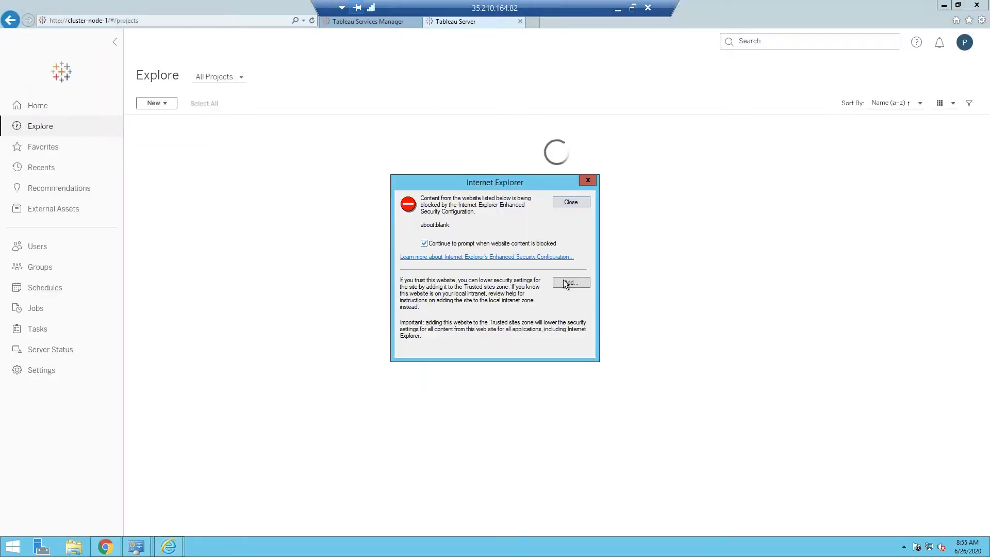
click(570, 282)
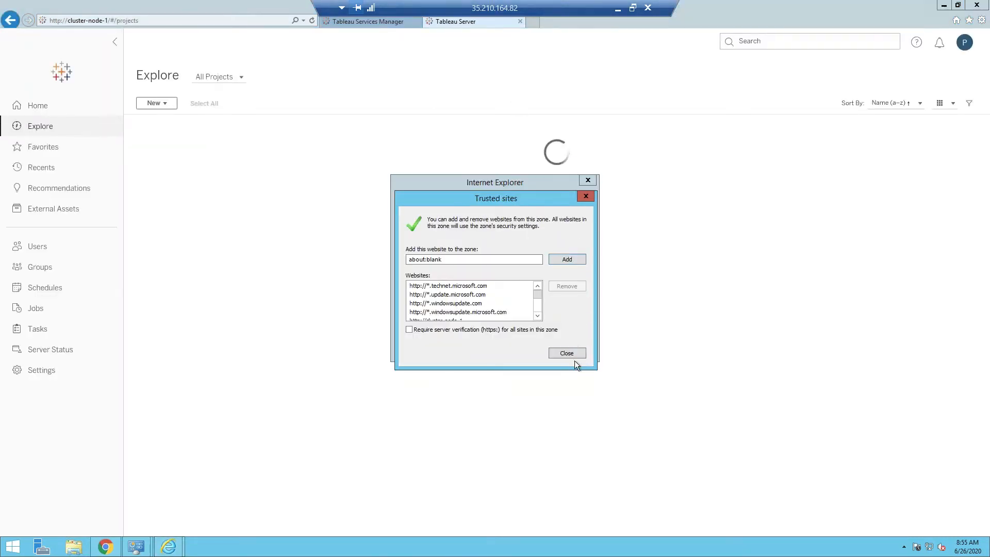
click(566, 352)
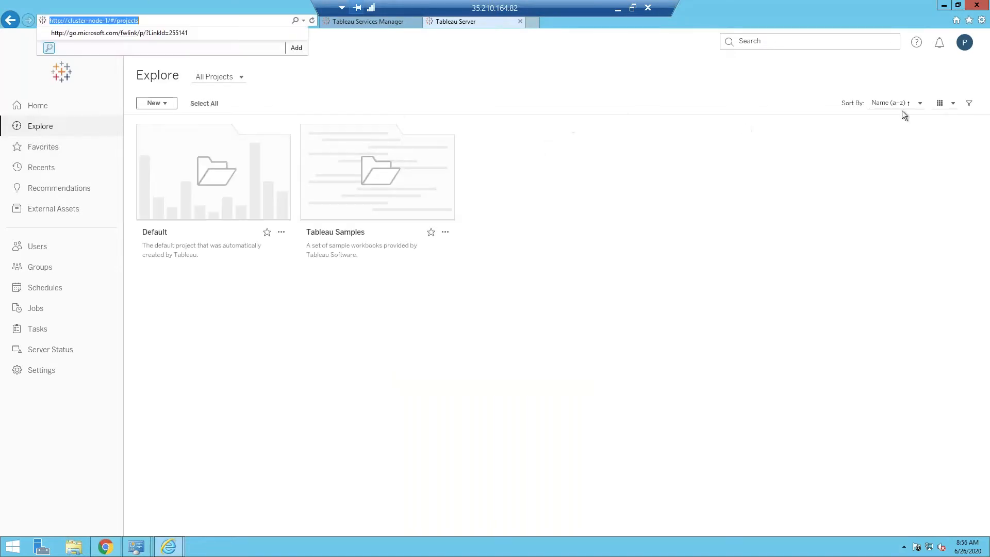
mouse_move(76, 540)
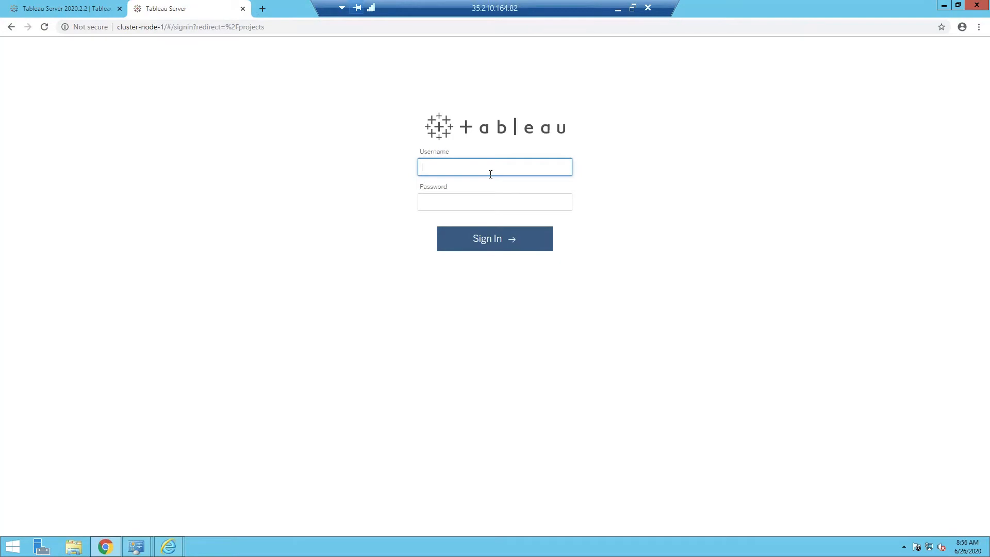
Sign in to Tableau Server as 'praveen' and start a new tab for cluster-node-1:8850
text(praveen)
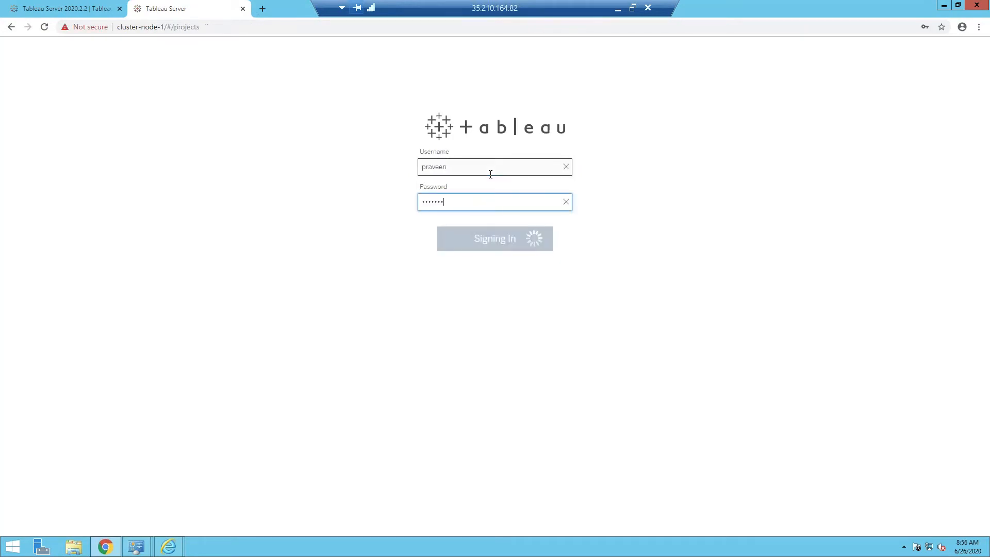
click(494, 238)
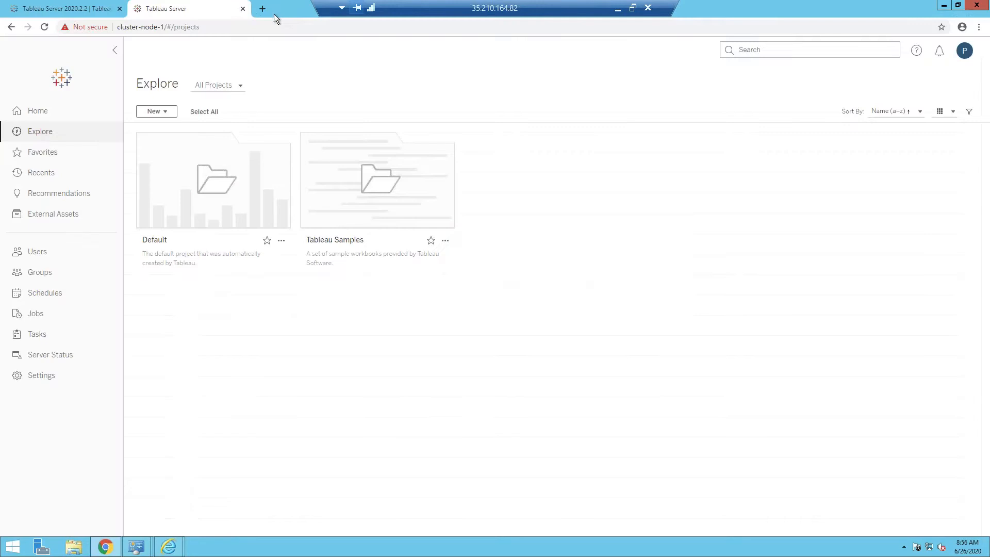
click(261, 8)
text(cluster-node-1:8850/#/status)
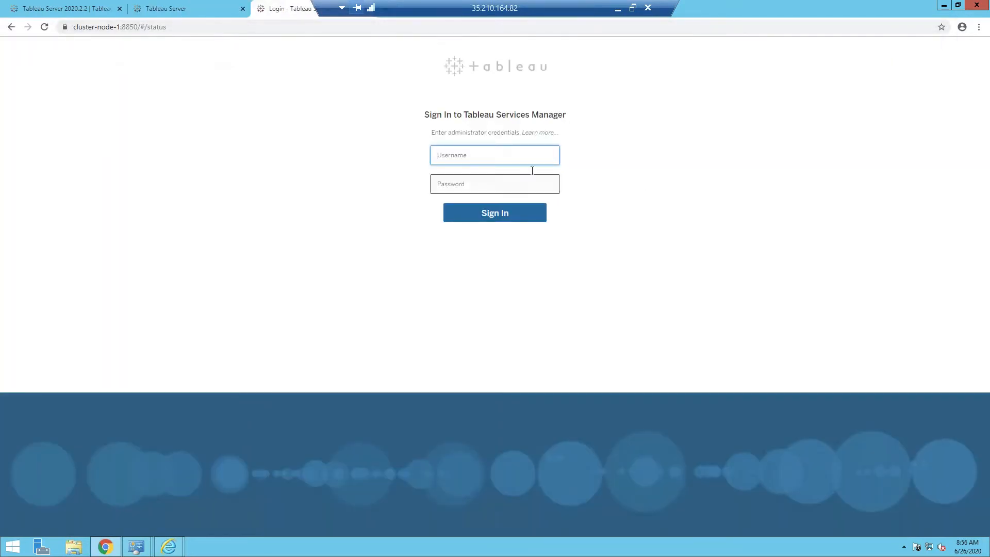
Sign in to Tableau Services Manager as 'praveen_sam' and bring up the node1 process Status page
click(494, 155)
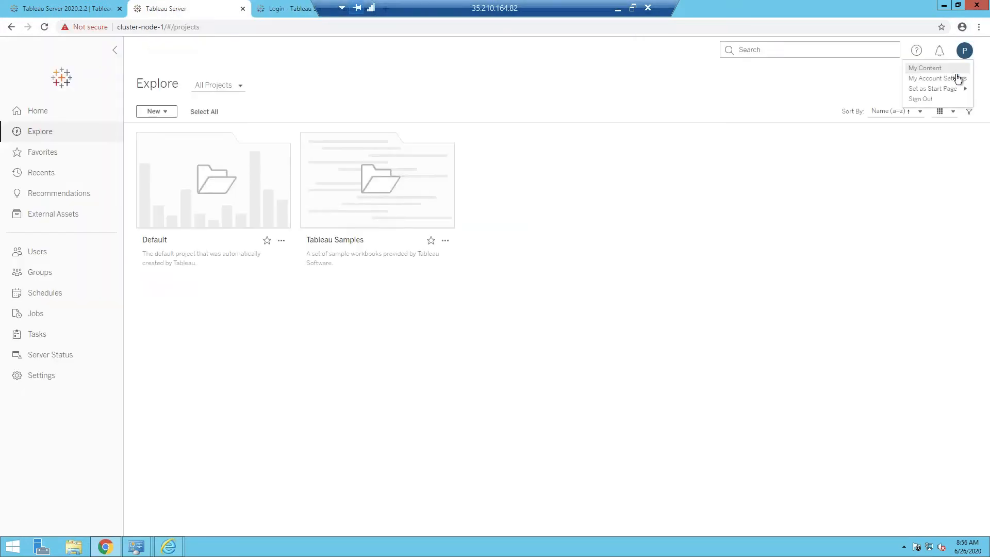
click(920, 99)
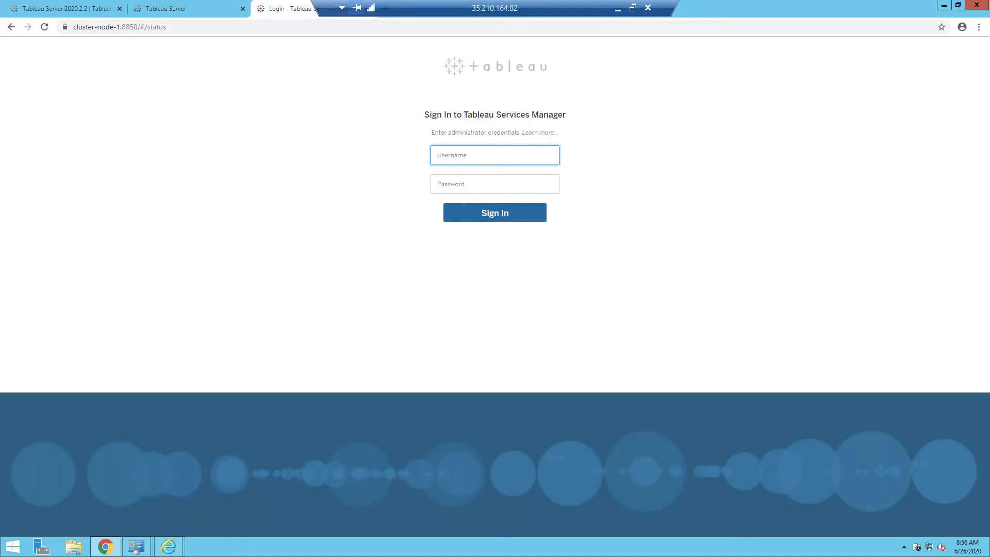
text(praveen_sam)
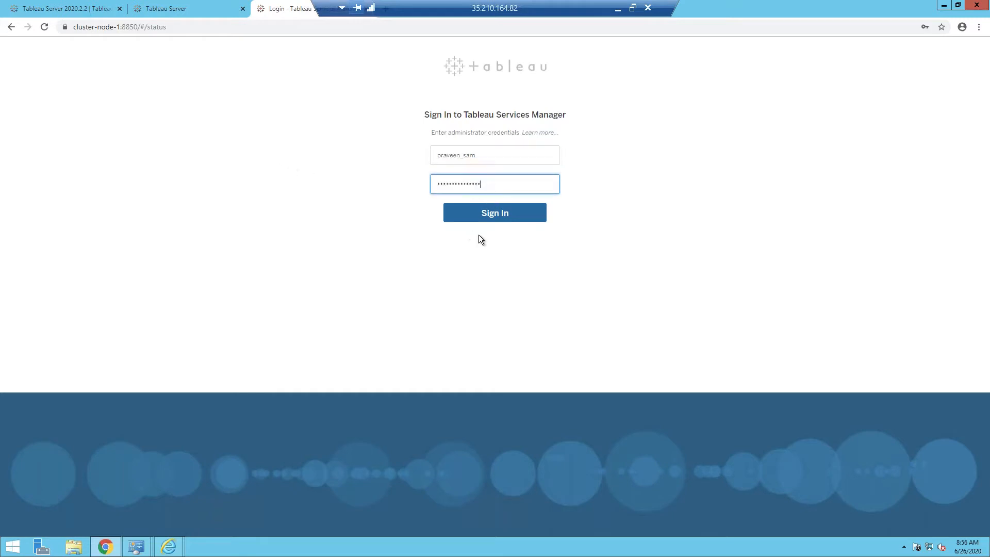
click(494, 212)
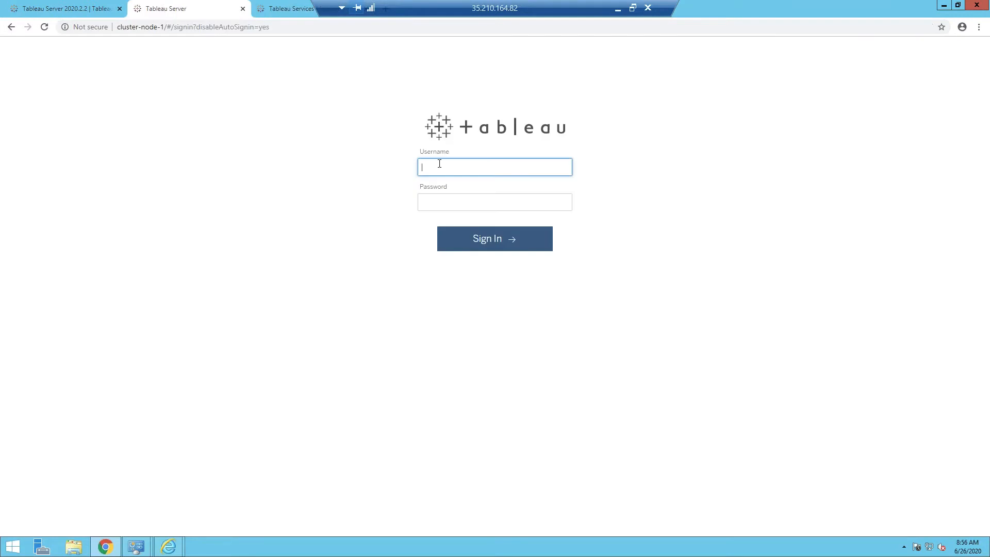
text(praveen)
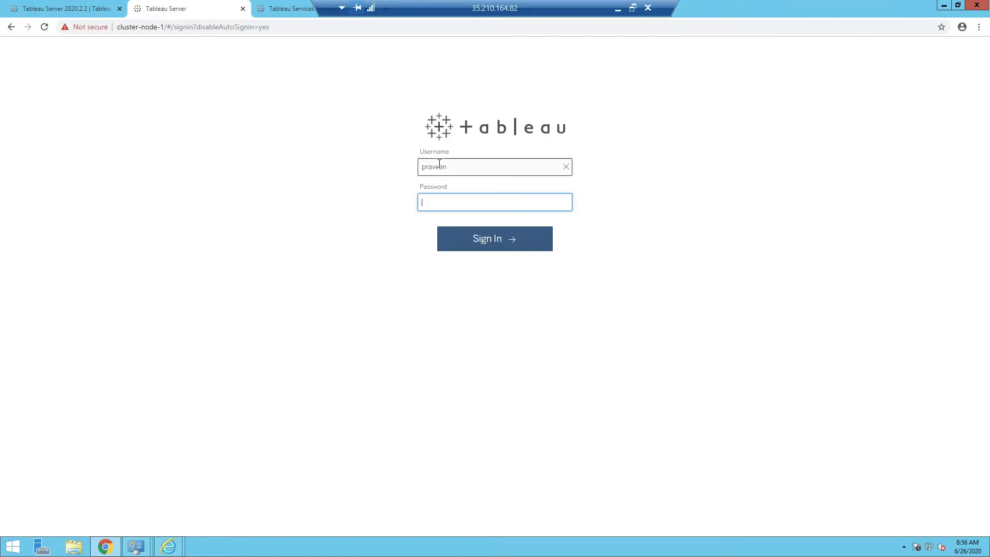
click(494, 238)
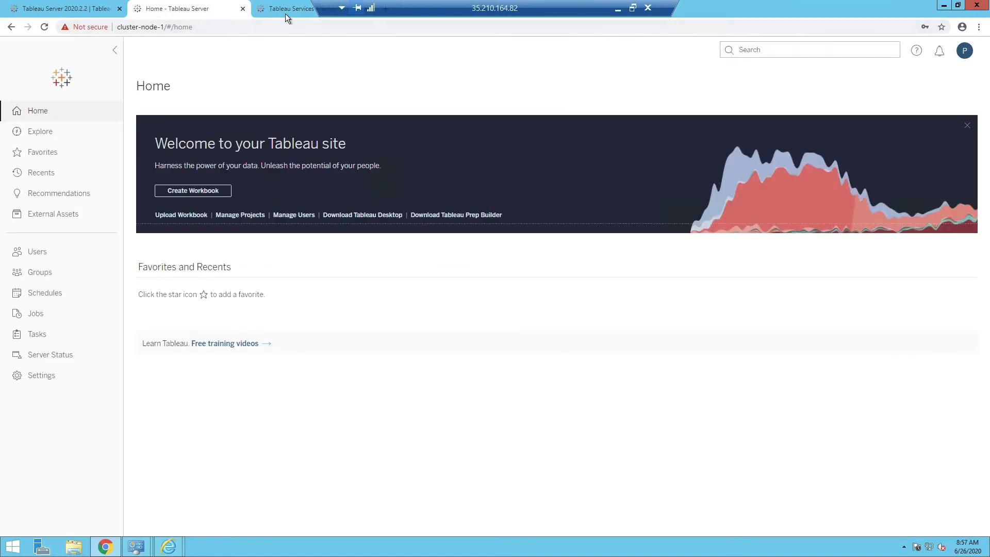
click(290, 8)
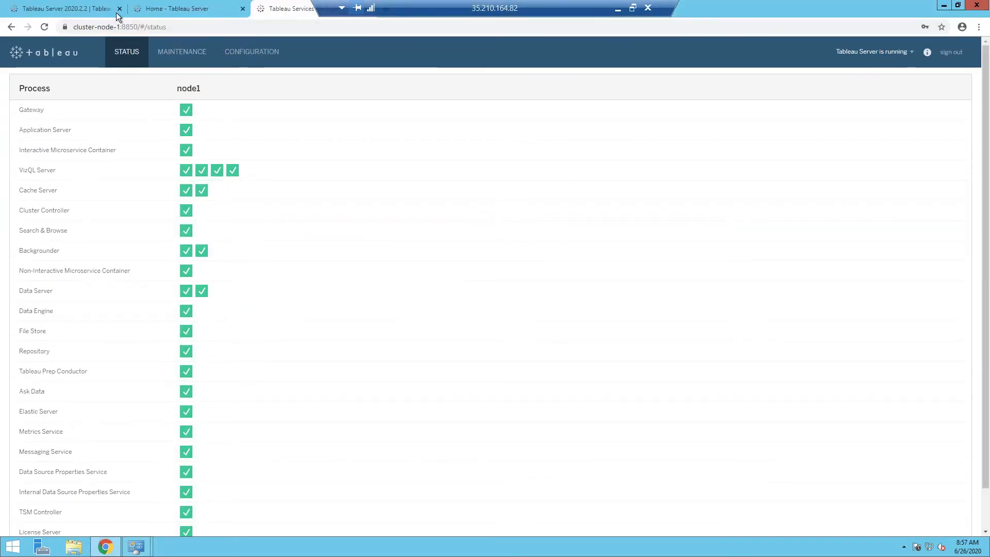
Set Chrome to open the Tableau Server home and TSM status URLs at startup
click(978, 26)
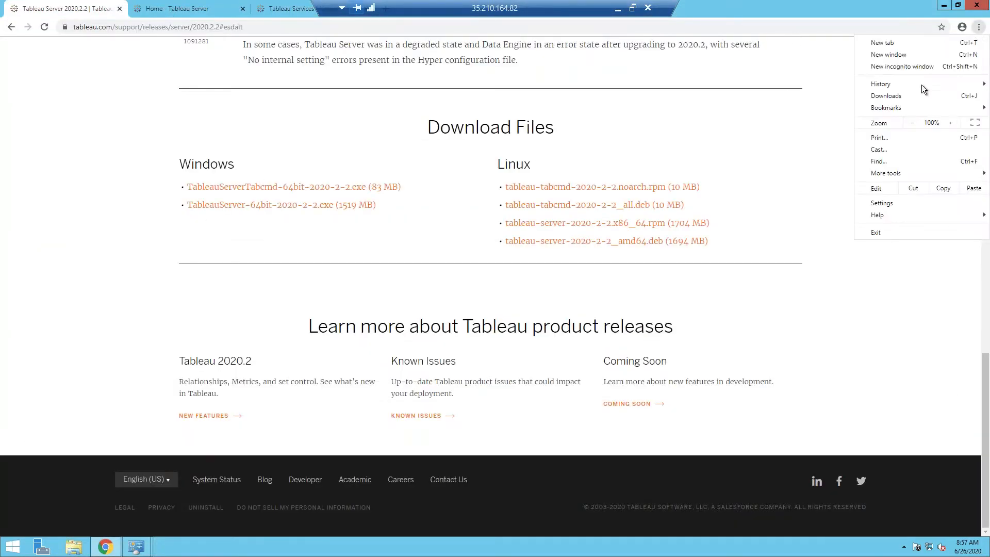
click(886, 209)
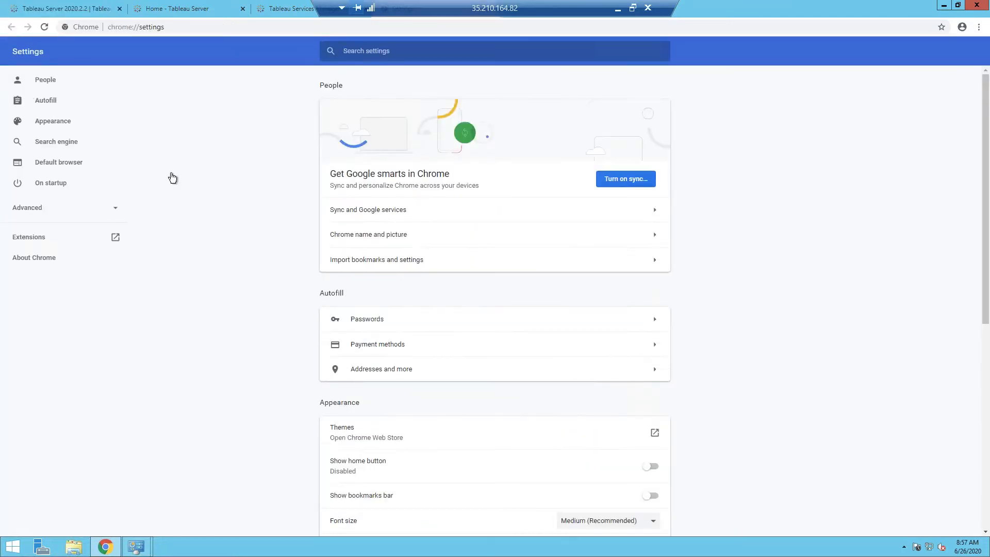
scroll(down, 3)
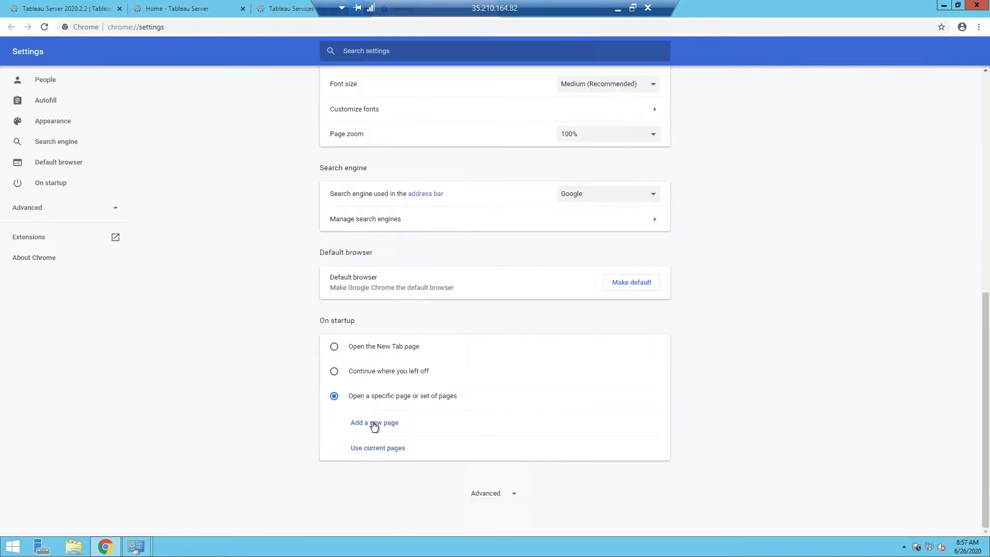
click(374, 423)
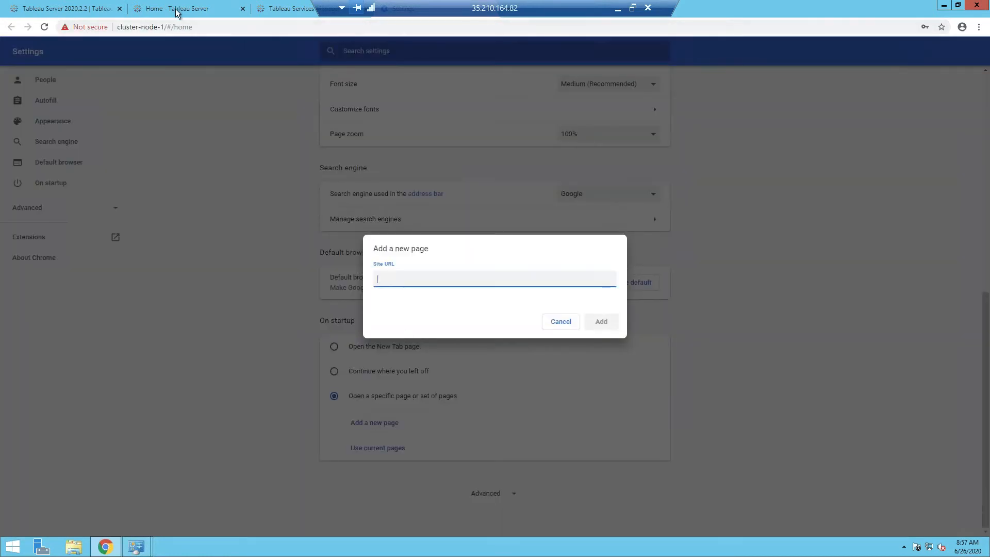
click(183, 9)
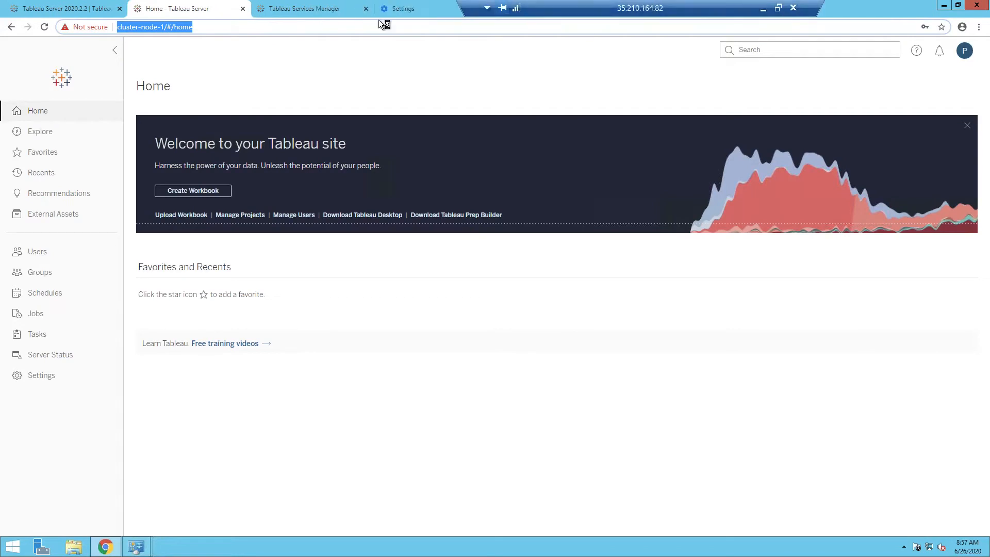
click(414, 9)
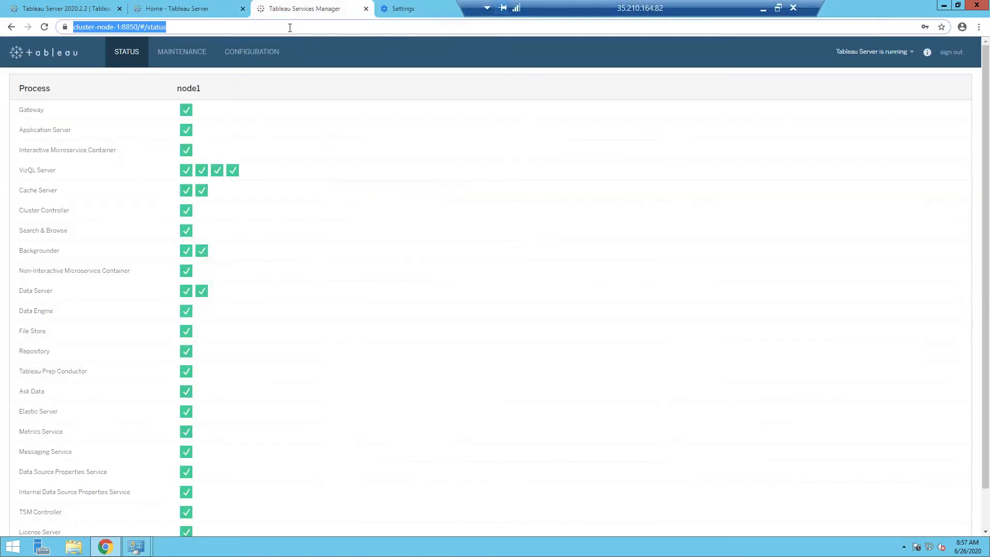
click(401, 9)
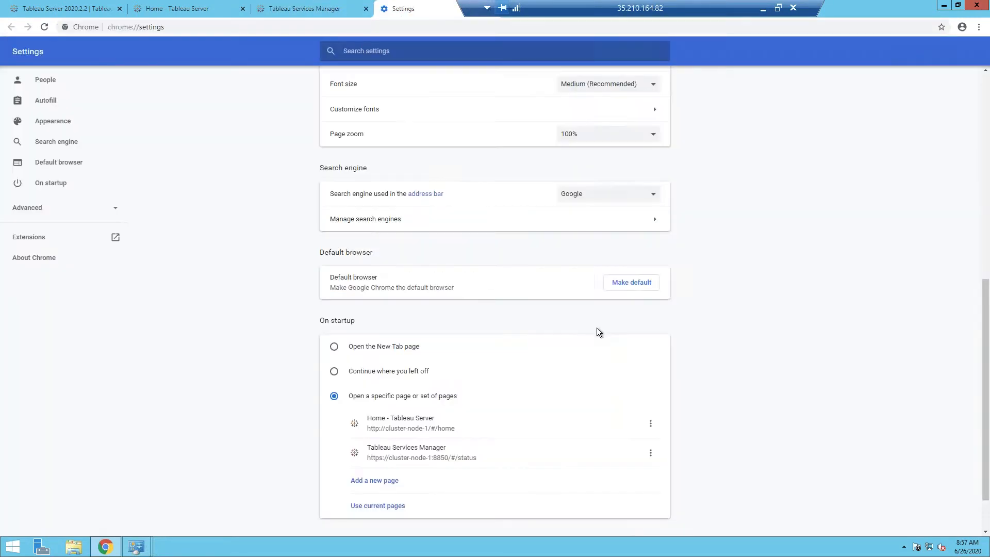
mouse_move(375, 481)
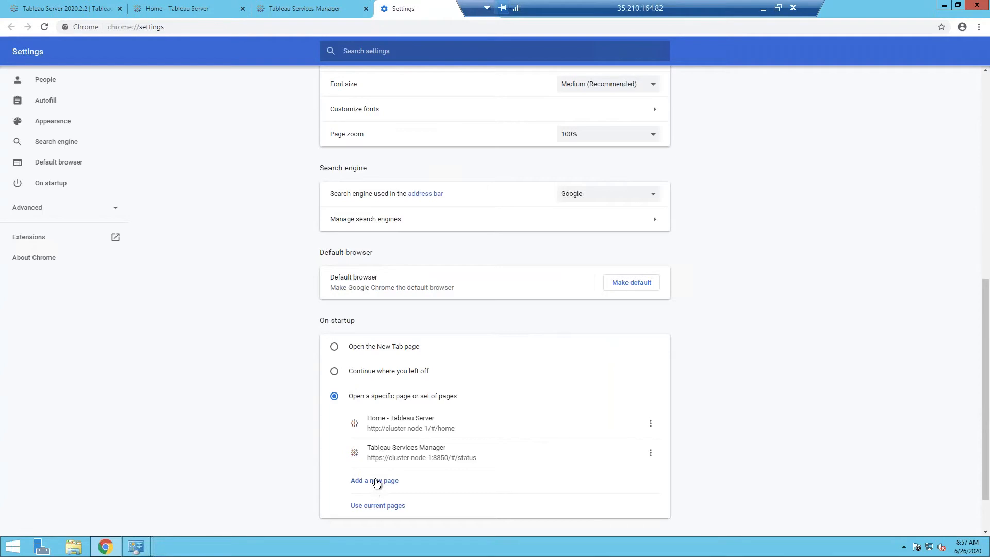
scroll(up, 3)
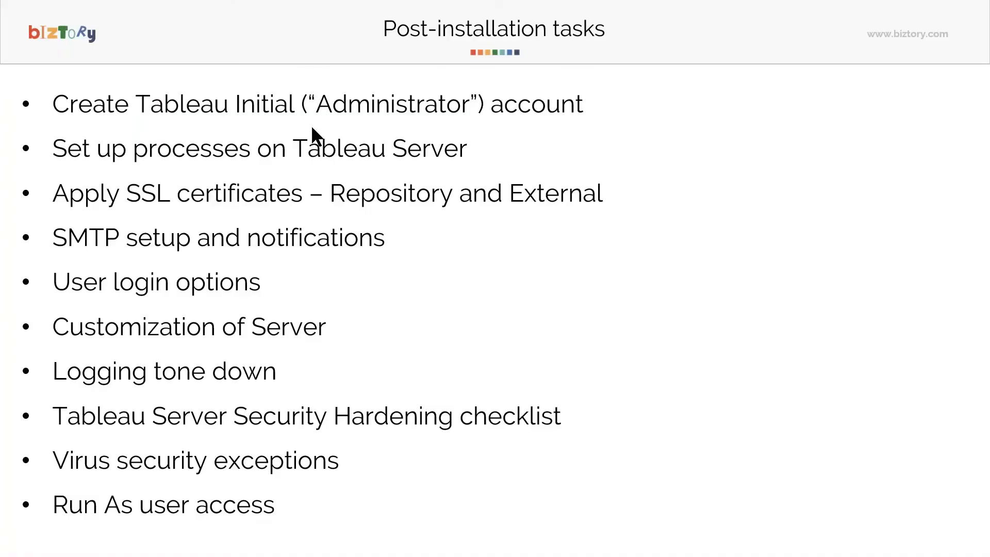
mouse_move(347, 177)
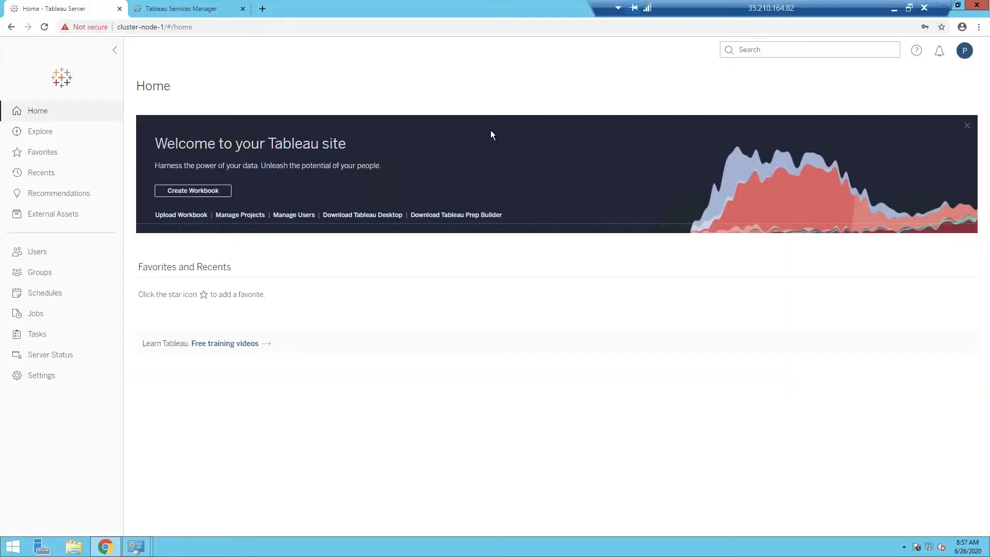
Show the TSM Status page listing node1 processes with Backgrounder at two instances
click(183, 8)
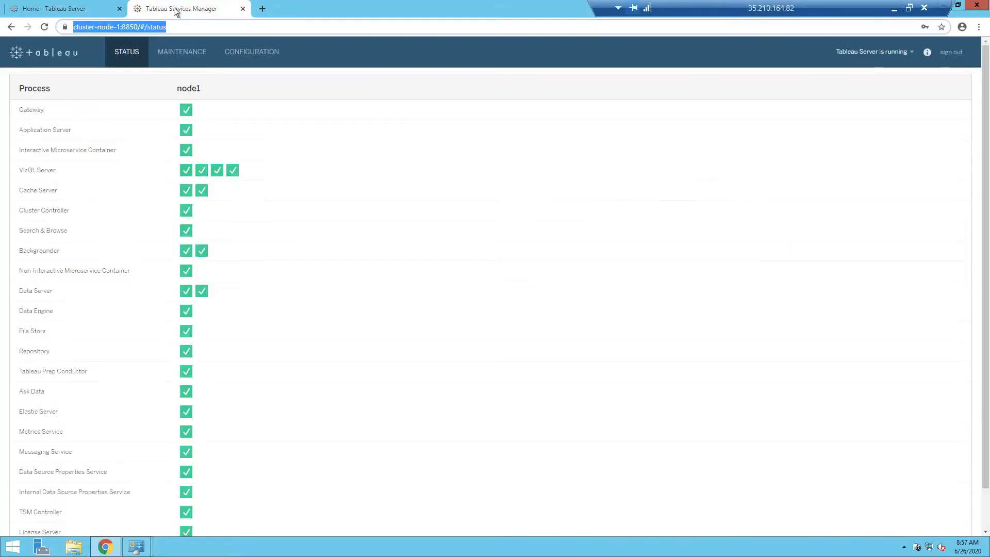
mouse_move(107, 187)
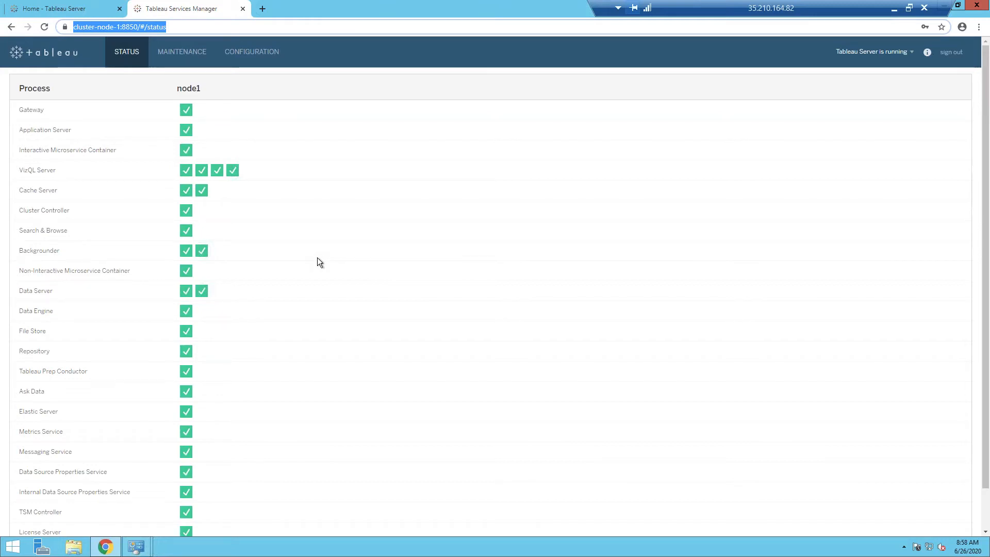
mouse_move(339, 278)
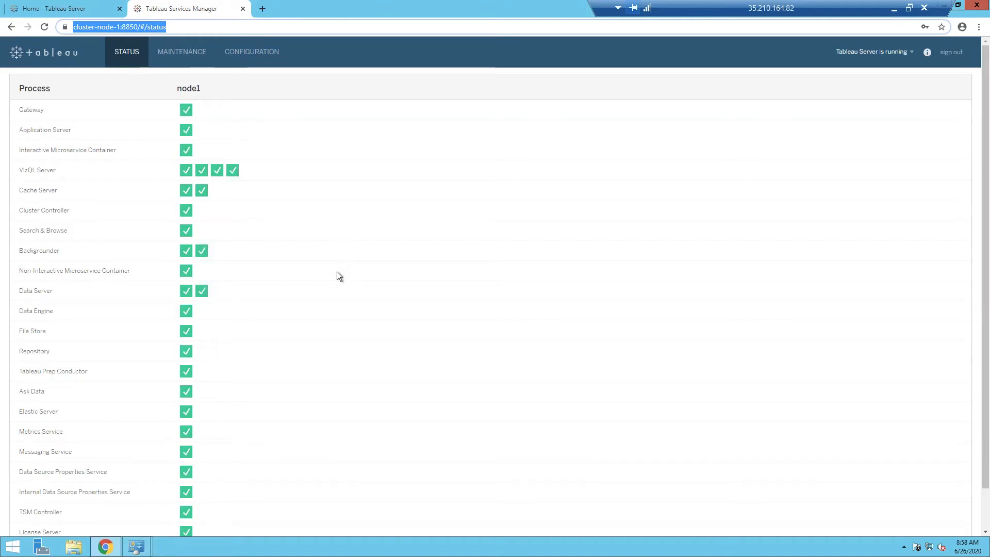
mouse_move(311, 239)
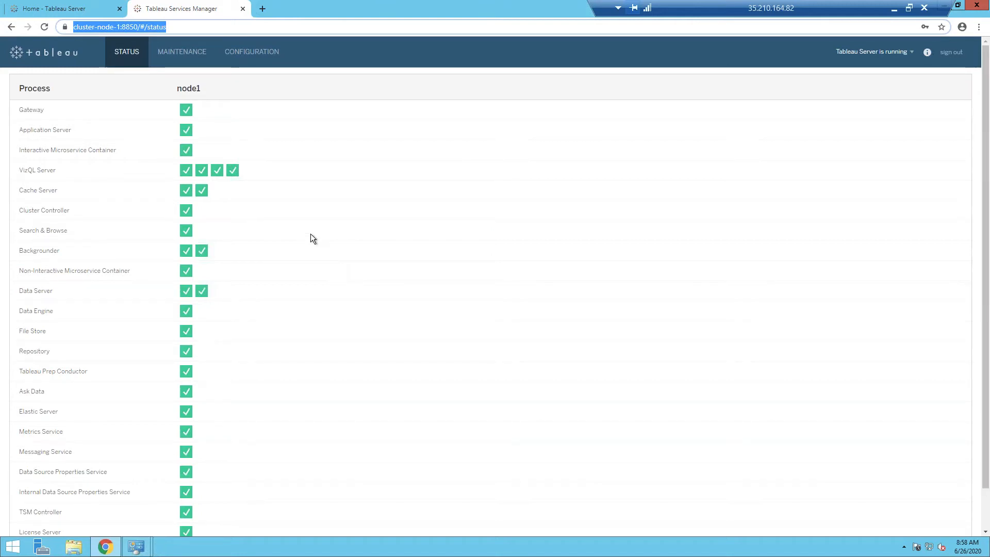
mouse_move(186, 149)
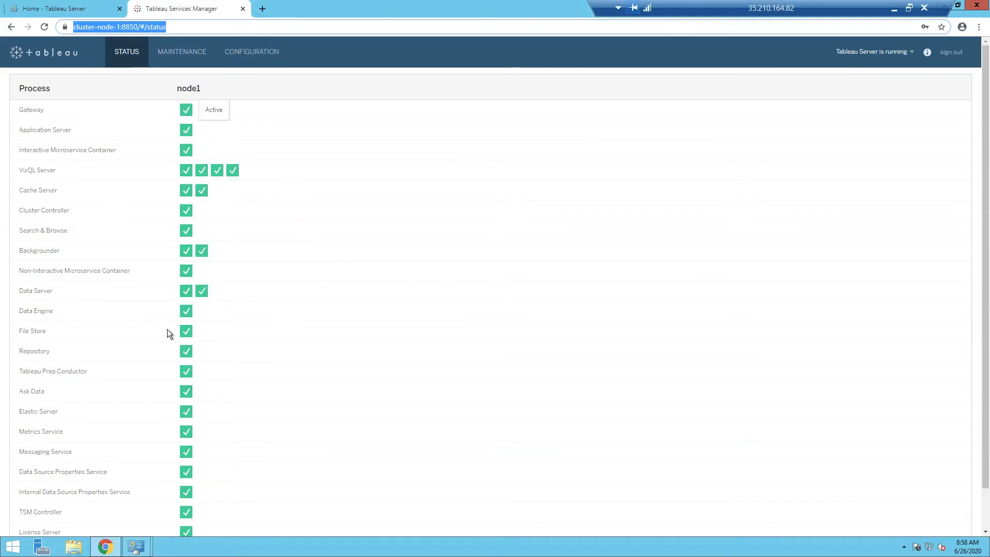
mouse_move(166, 281)
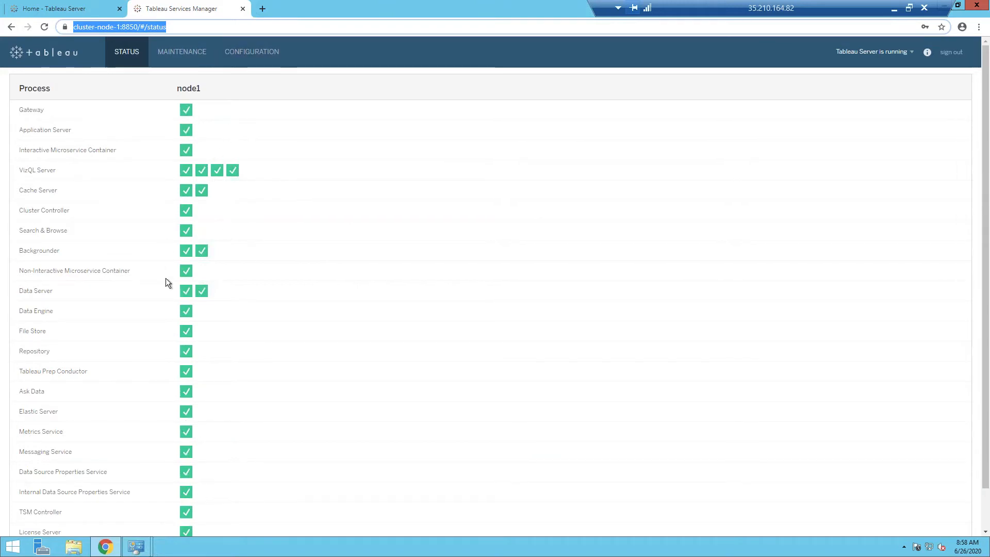
mouse_move(233, 231)
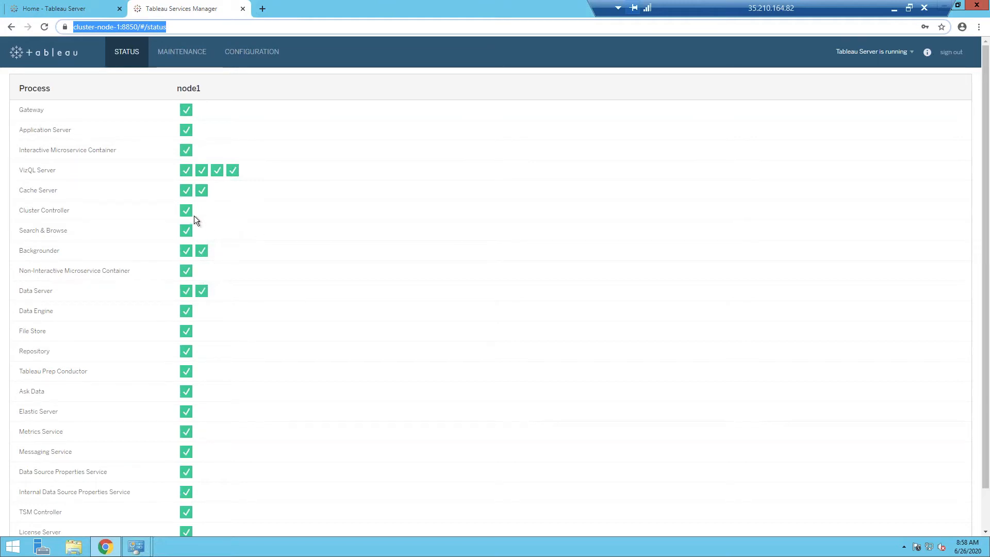
mouse_move(388, 350)
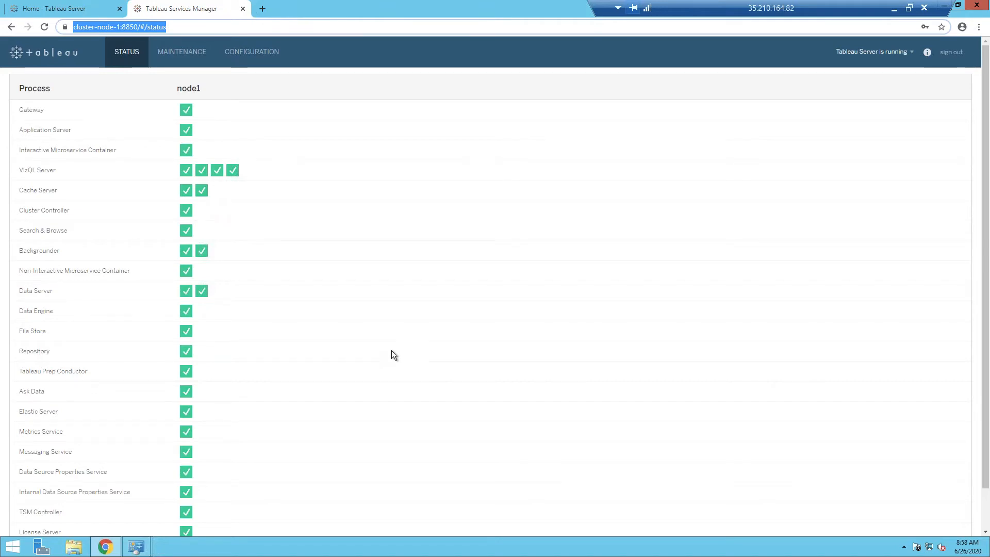
mouse_move(428, 368)
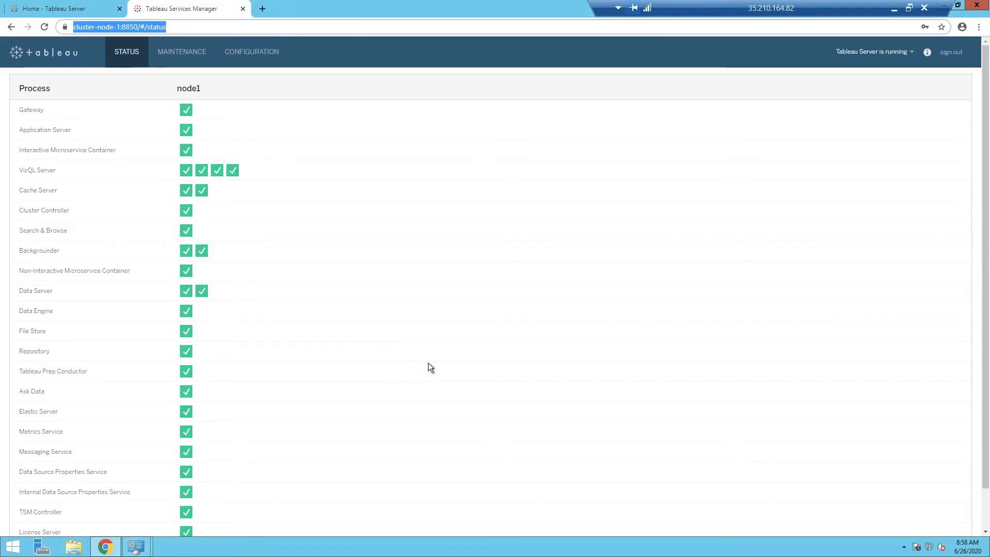
mouse_move(486, 169)
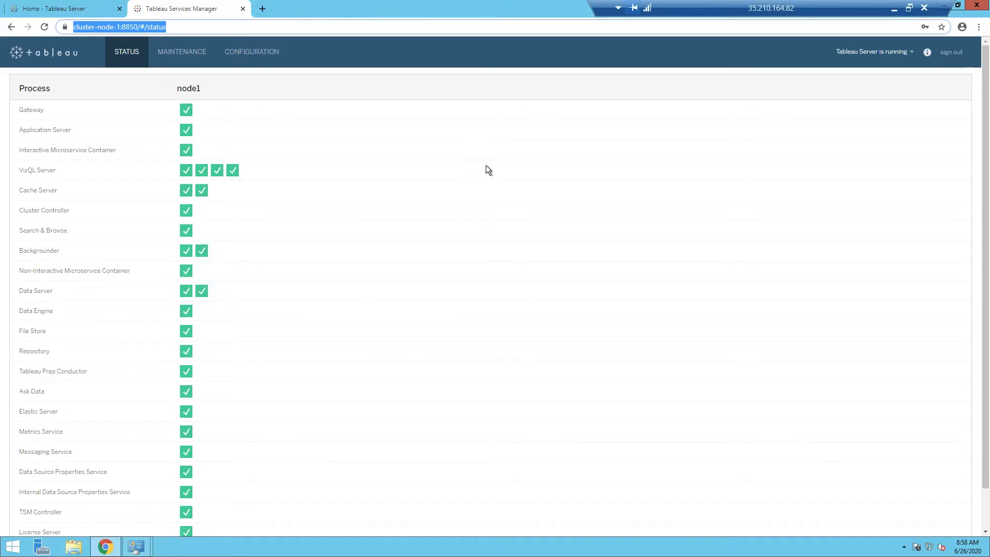
mouse_move(36, 177)
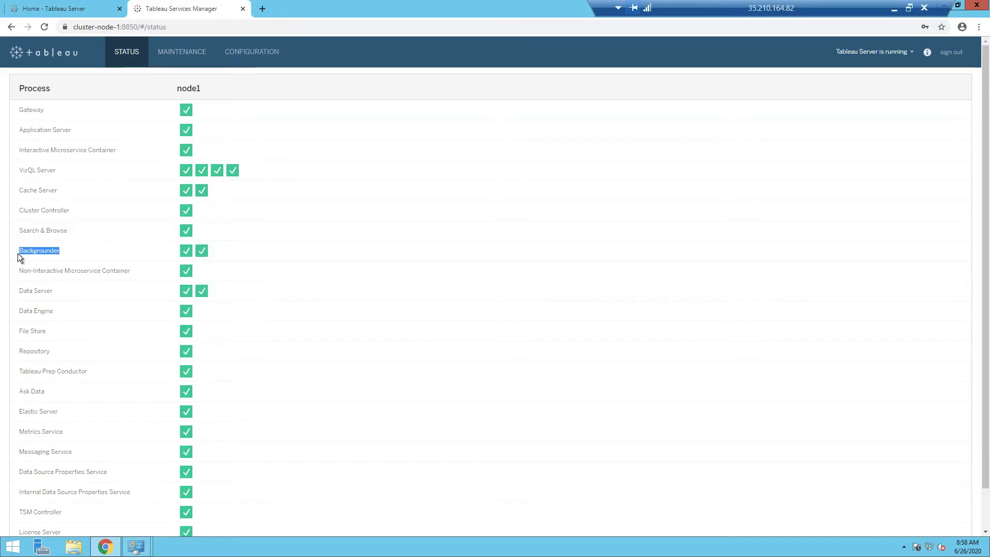
mouse_move(59, 172)
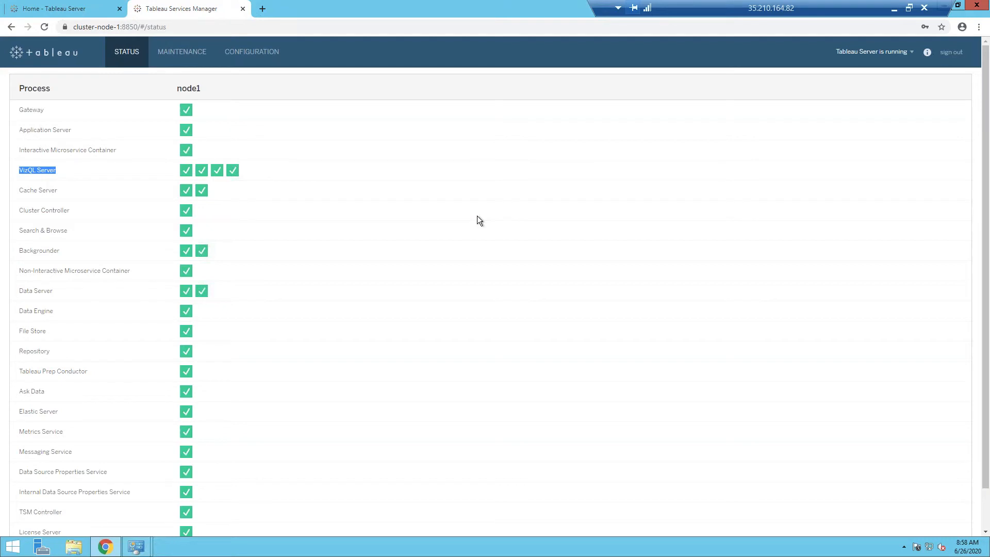
mouse_move(216, 177)
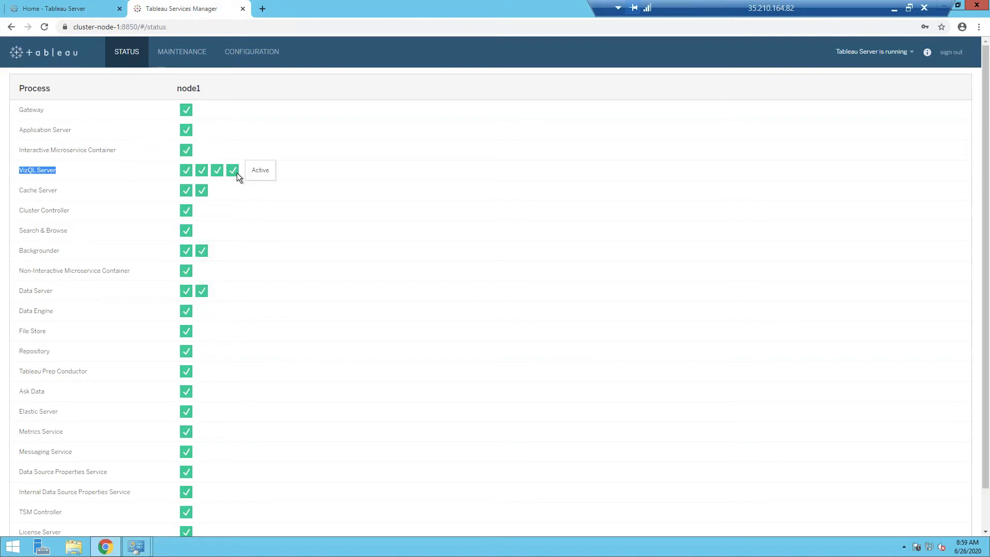
mouse_move(203, 279)
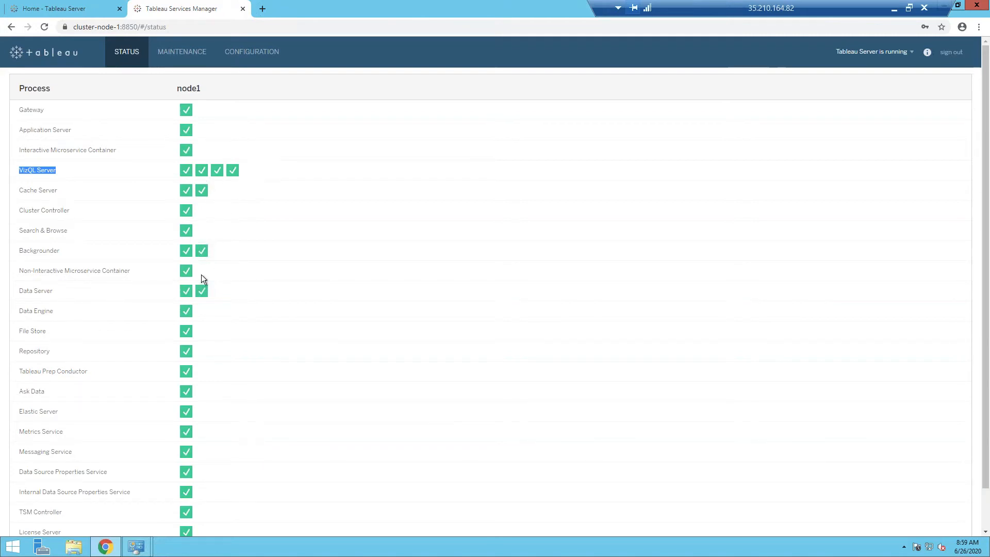
mouse_move(253, 180)
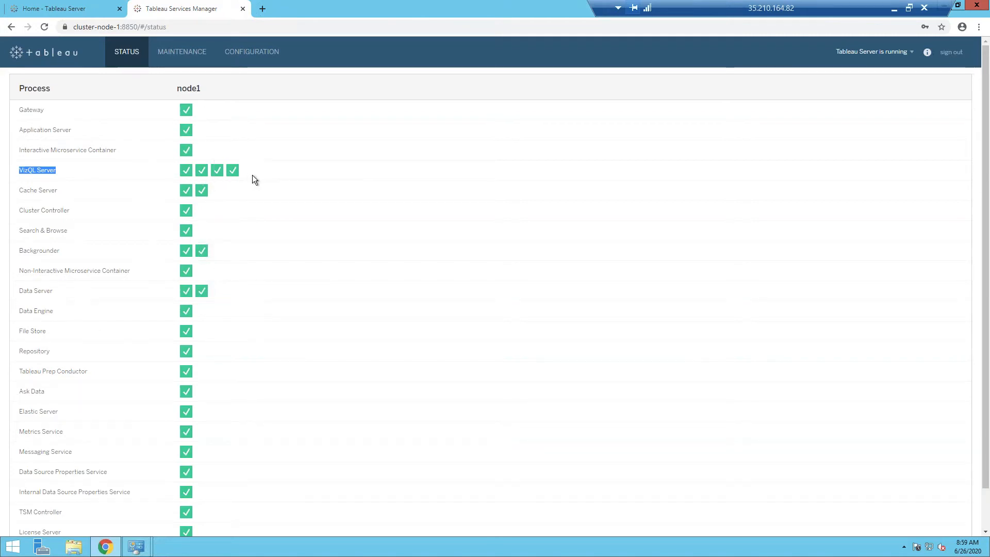
mouse_move(202, 251)
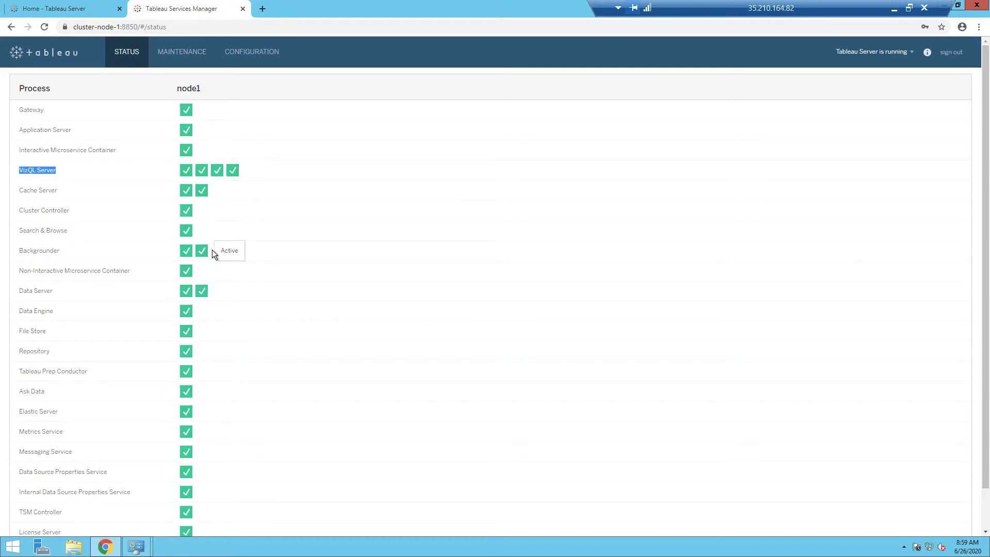
mouse_move(217, 257)
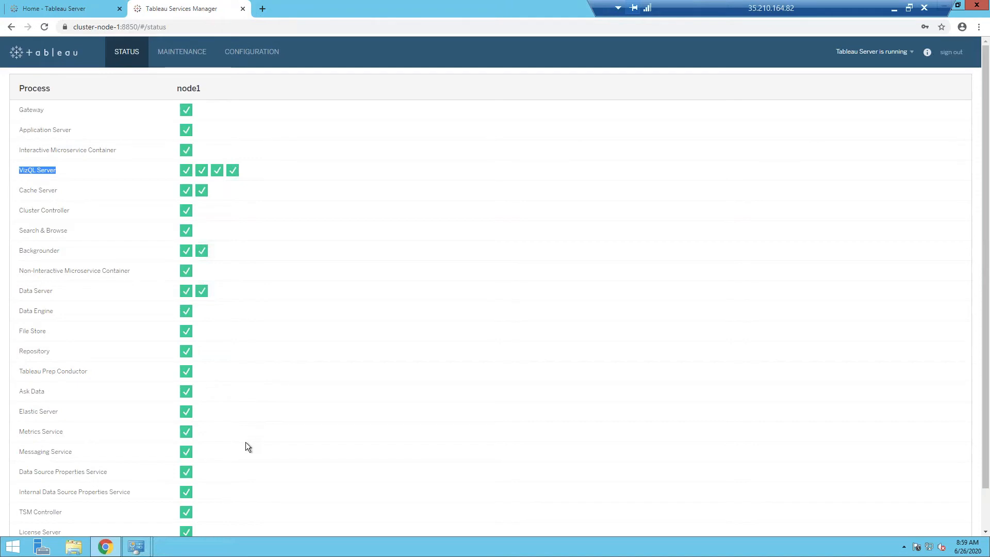
mouse_move(200, 126)
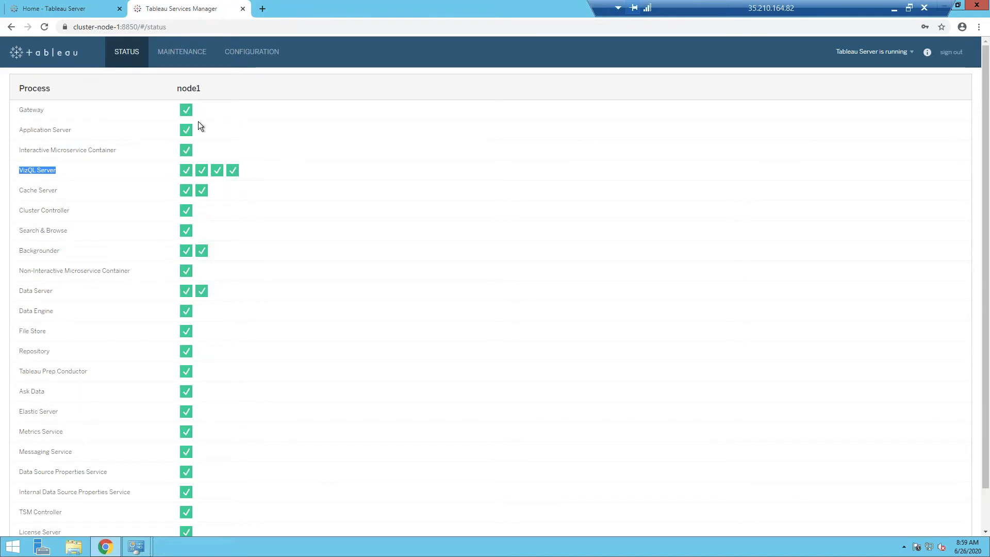
mouse_move(199, 517)
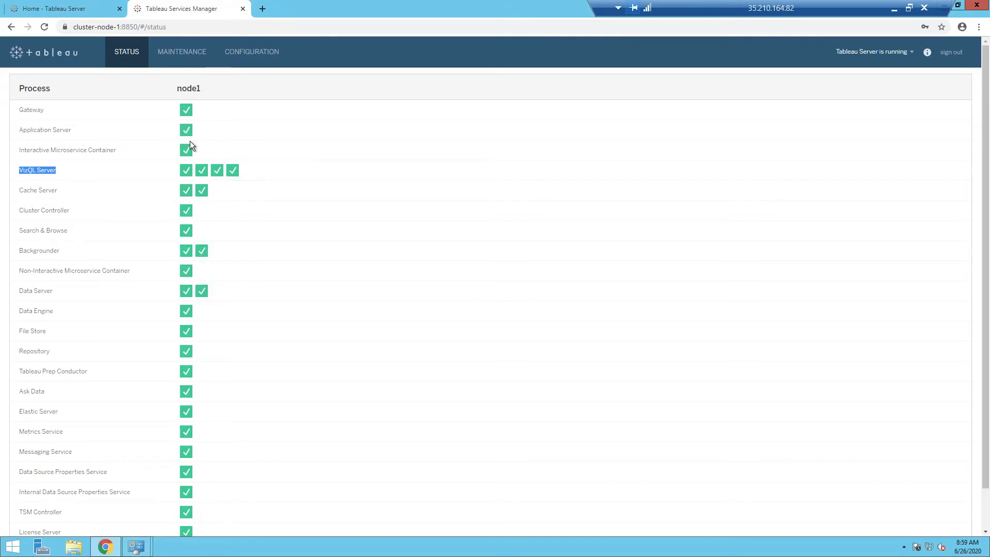
mouse_move(247, 177)
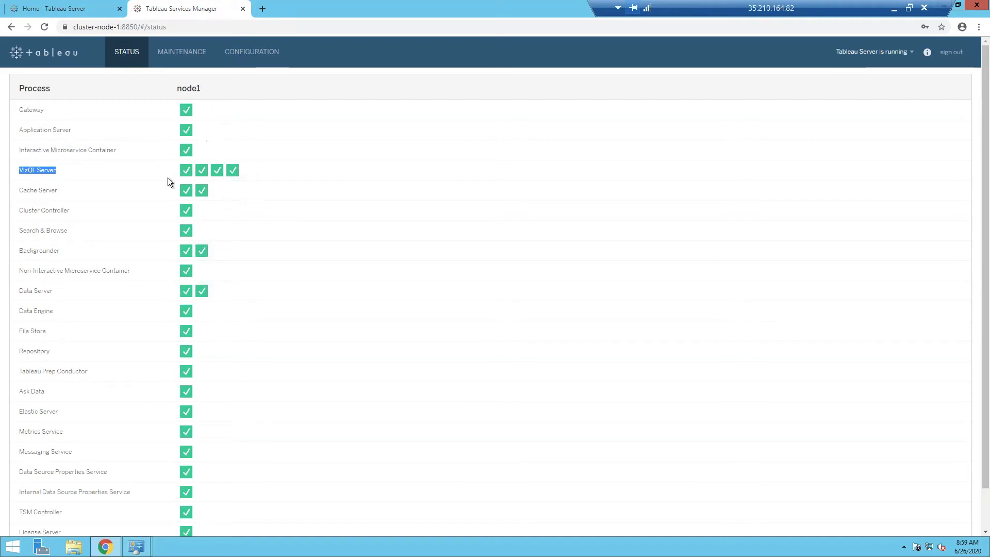
mouse_move(268, 273)
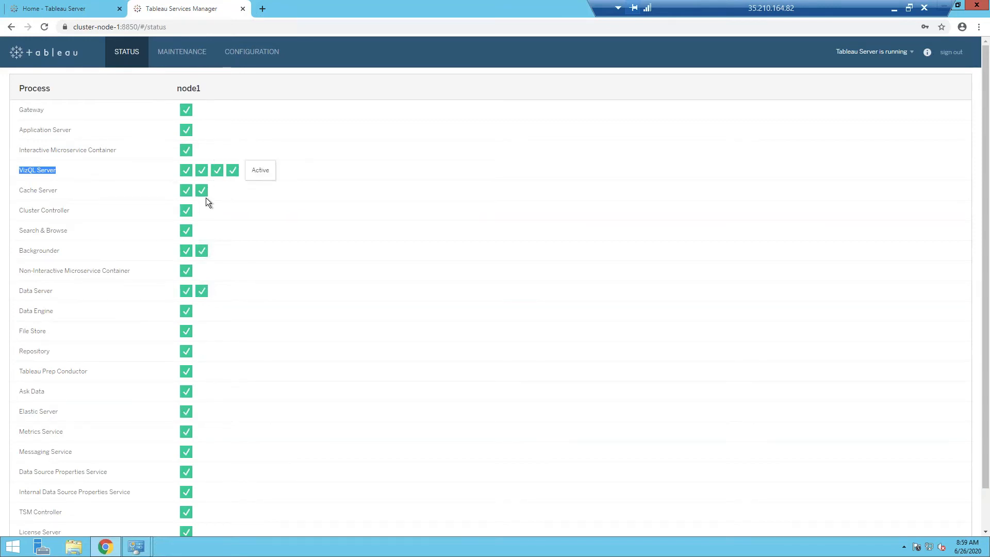
mouse_move(293, 132)
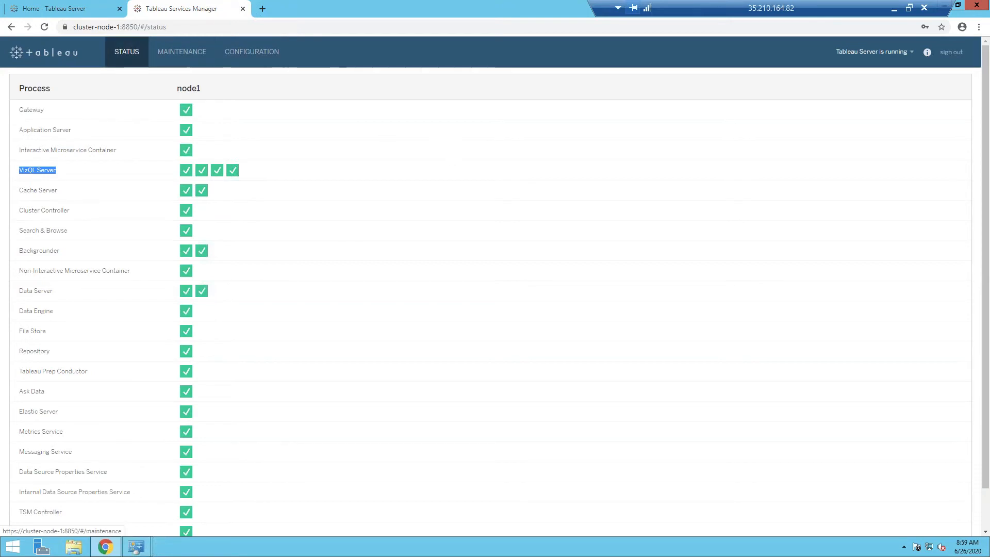
mouse_move(251, 114)
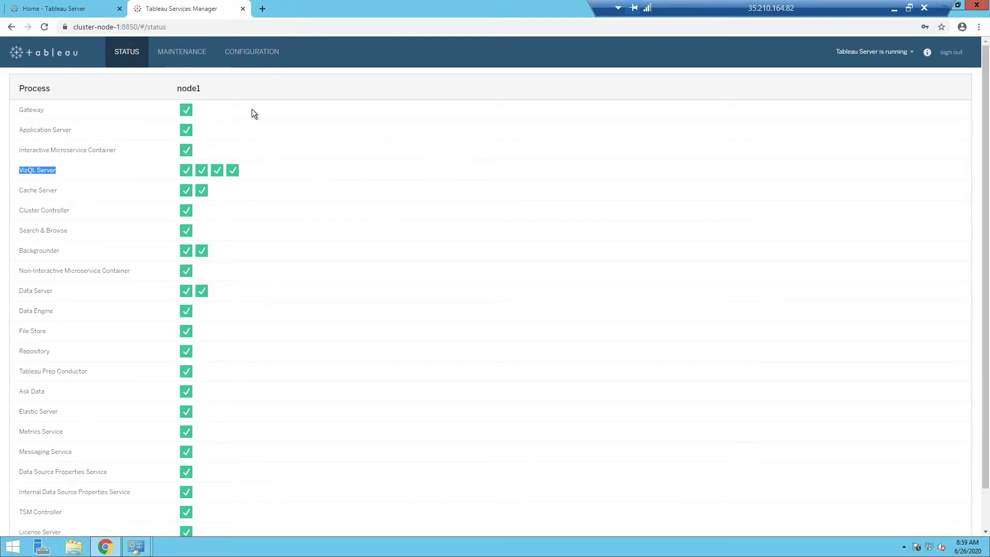
mouse_move(183, 141)
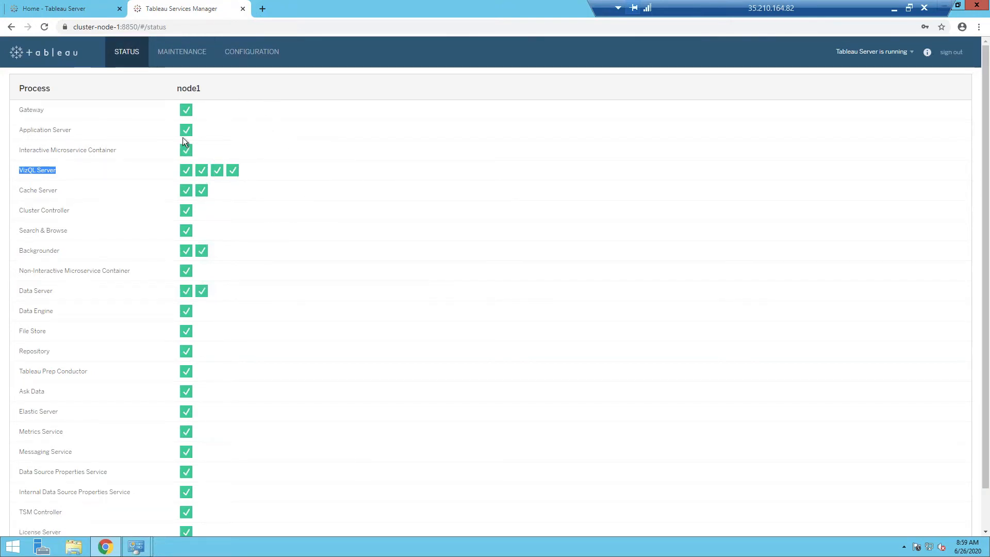
Bring up the Topology configuration and inspect the VizQL Server instance count
click(251, 51)
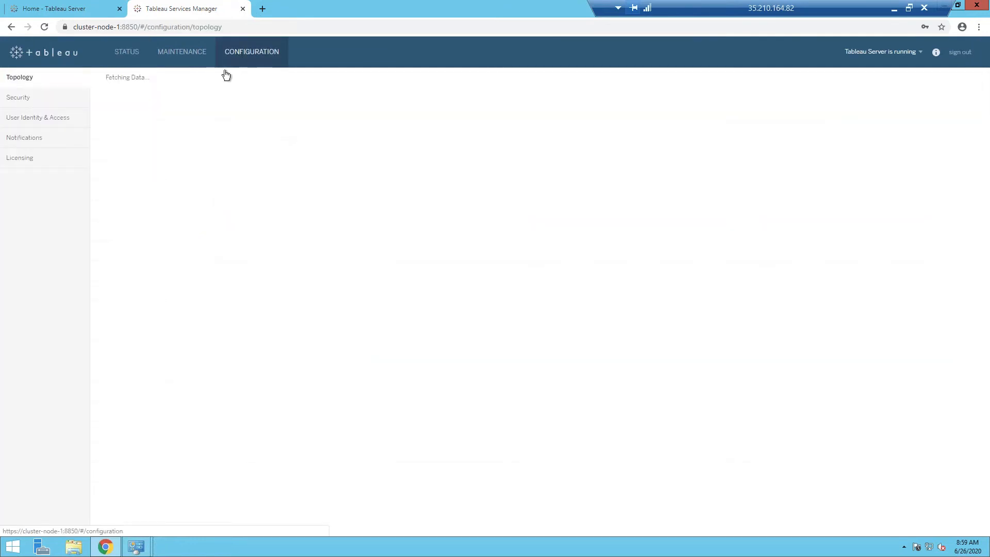
click(251, 51)
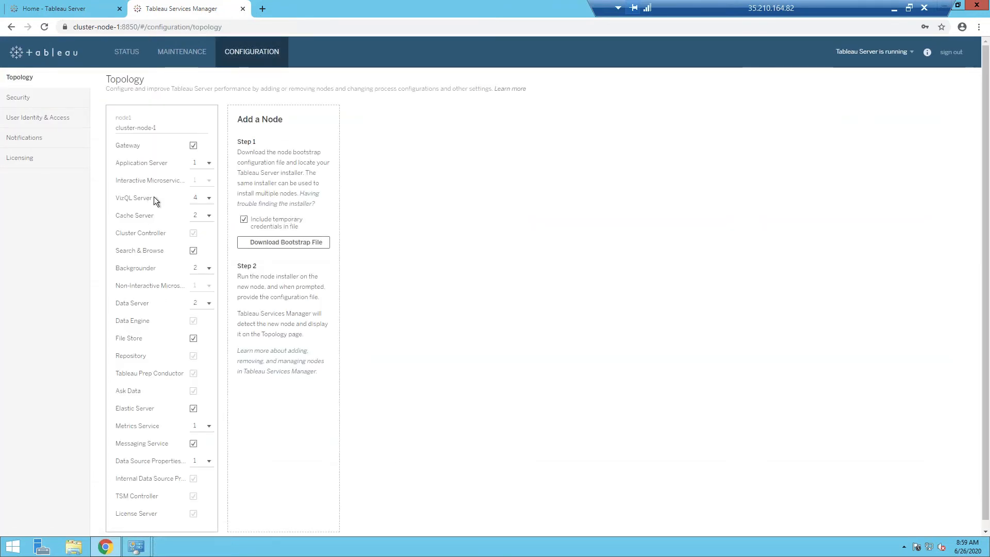
click(208, 197)
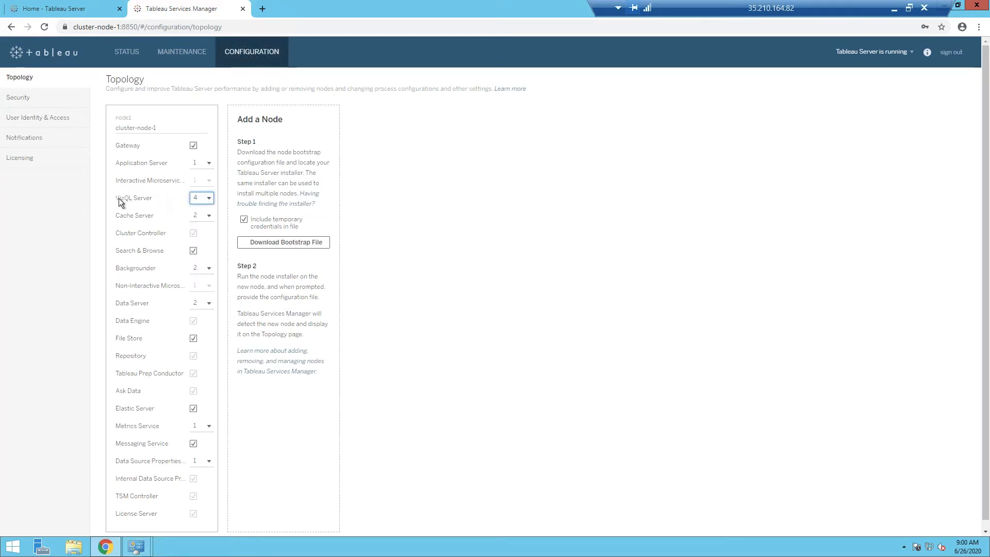
mouse_move(140, 459)
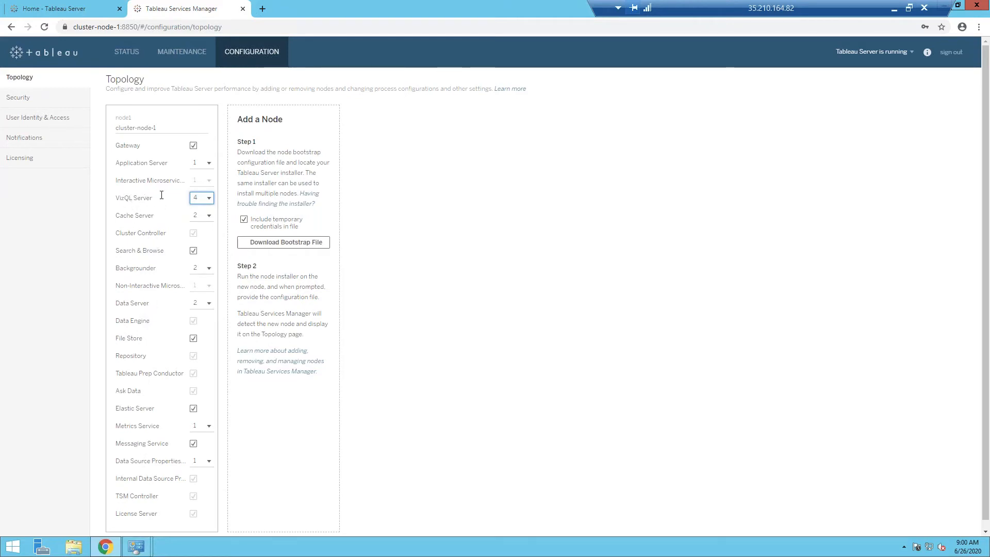
click(209, 197)
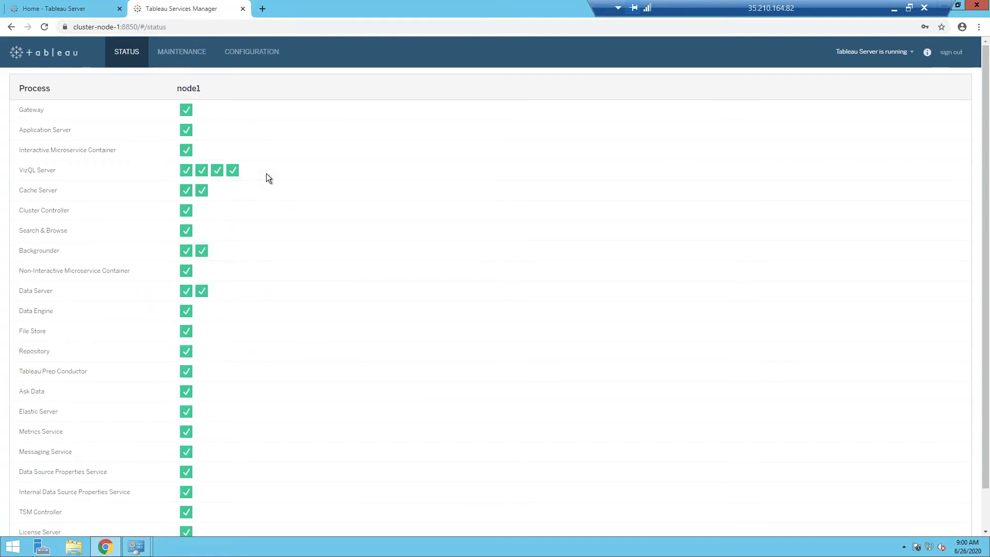
Reopen Topology, leave VizQL Server at 4 and select the Backgrounder count field
click(251, 51)
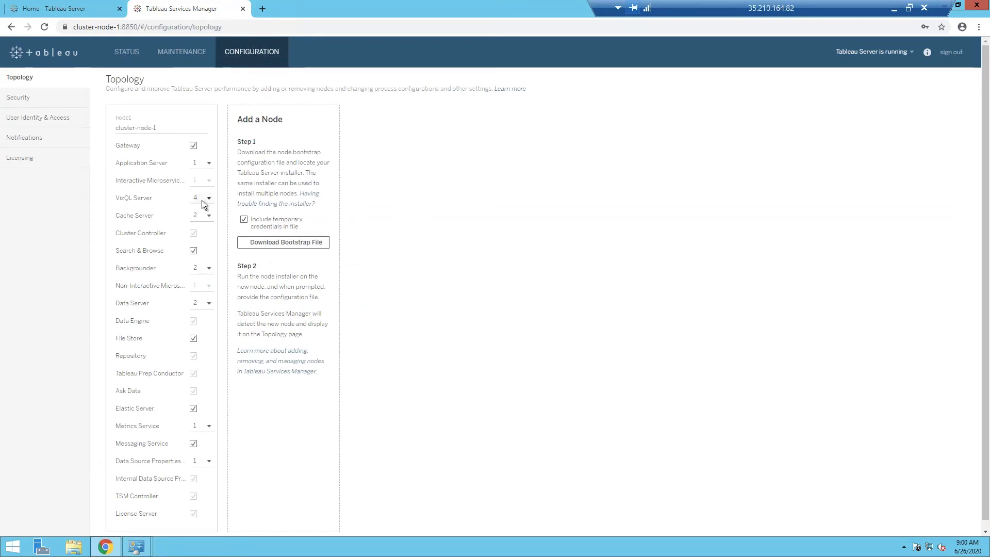
mouse_move(205, 208)
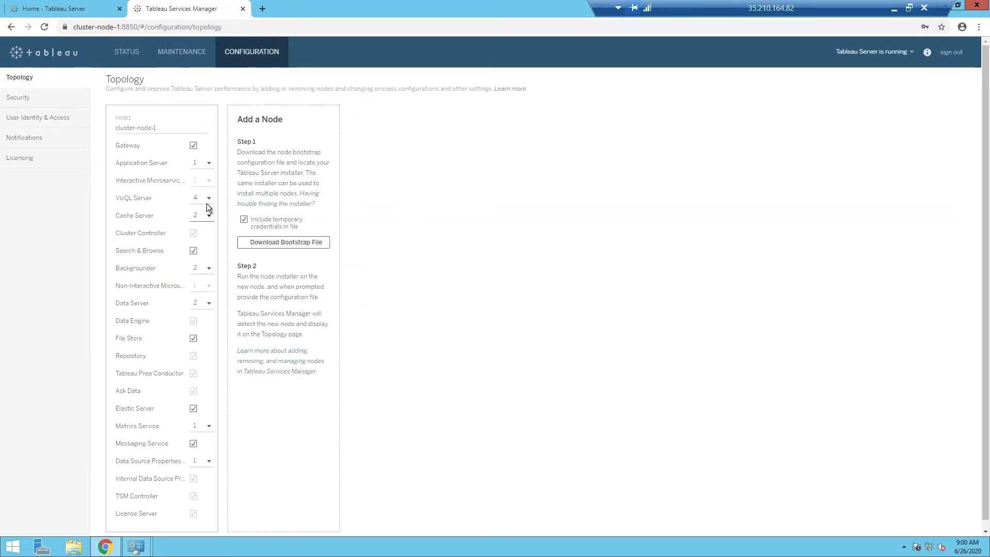
click(208, 197)
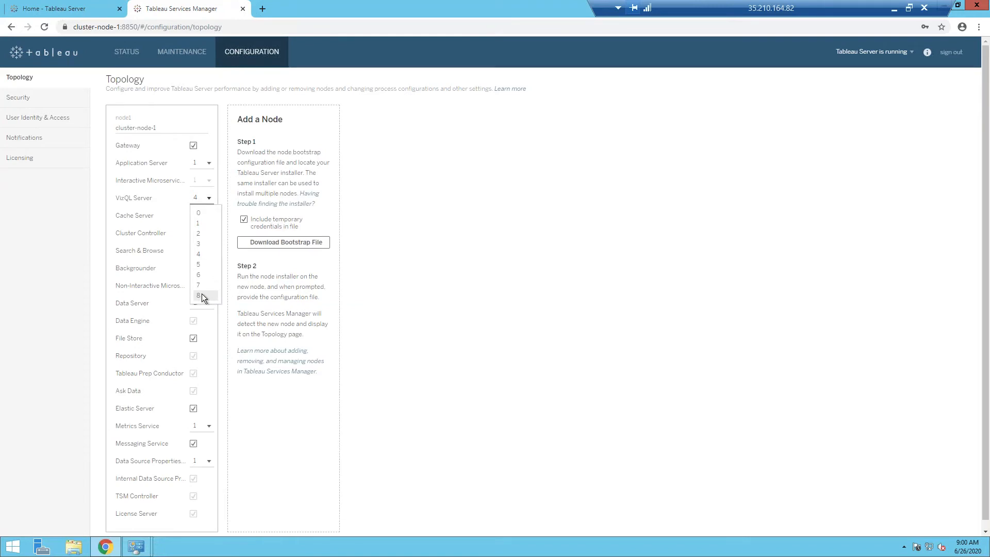
click(198, 296)
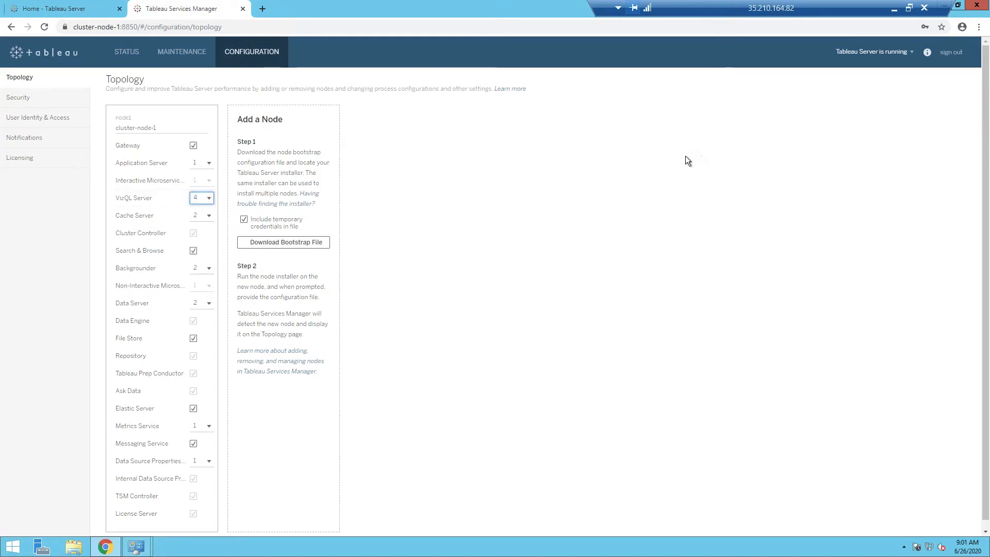
mouse_move(679, 165)
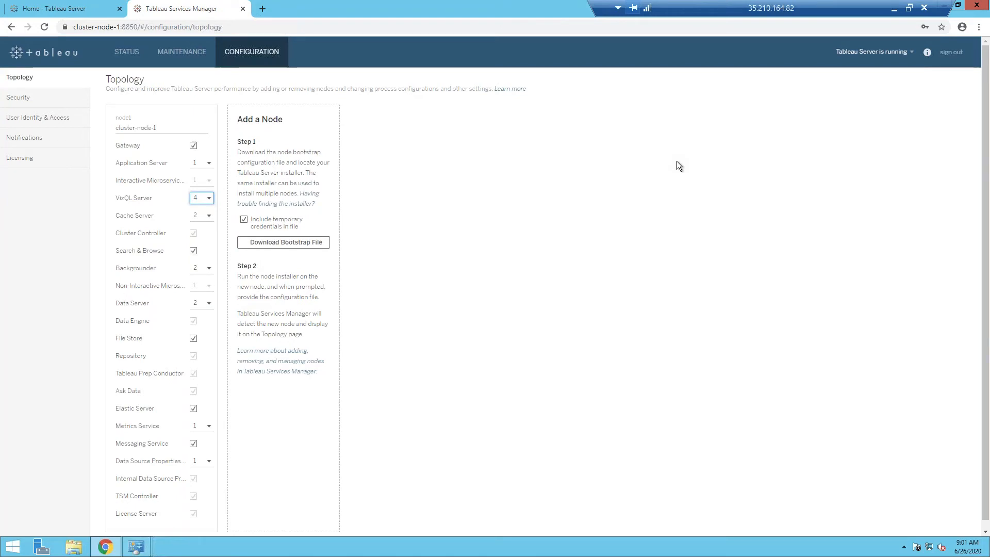
mouse_move(388, 186)
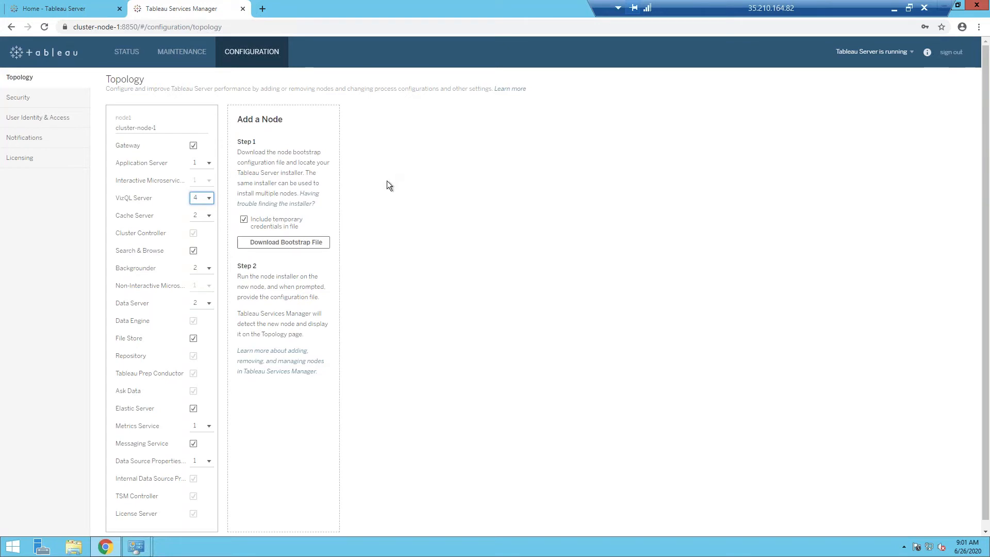
mouse_move(191, 269)
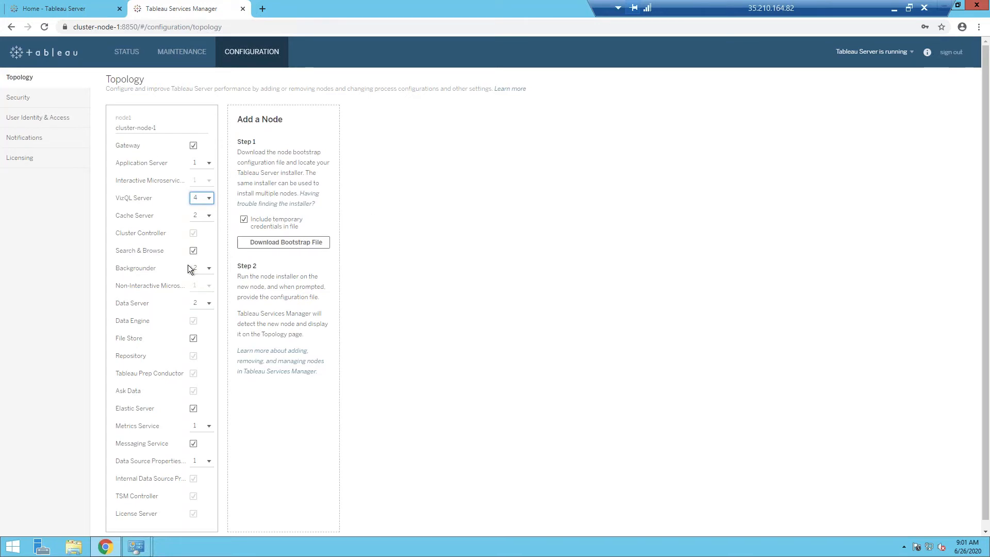
click(208, 267)
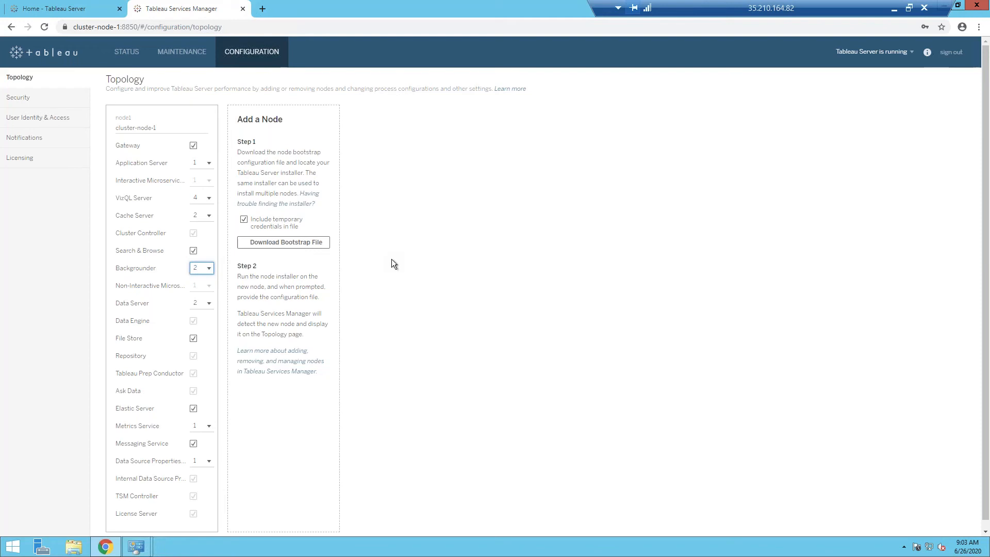
mouse_move(157, 279)
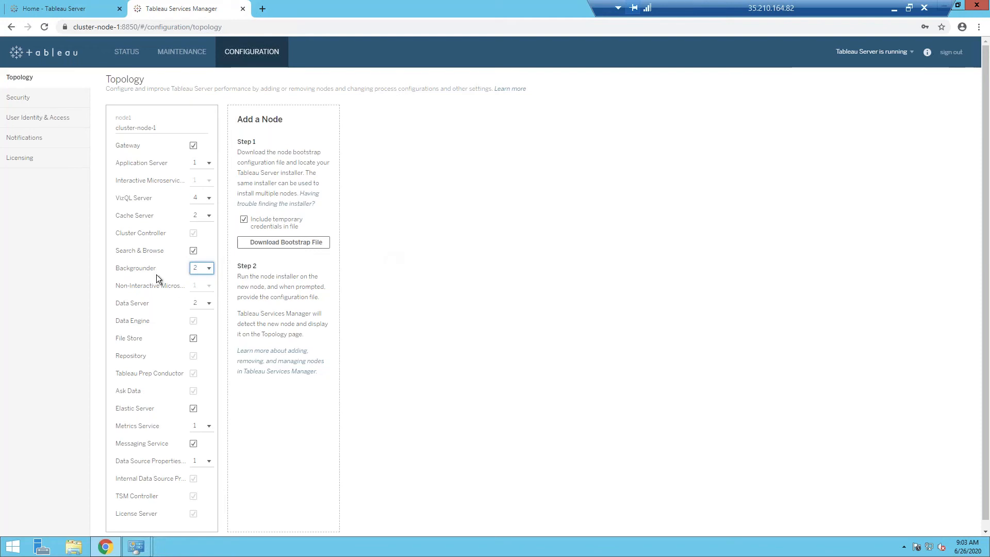
double_click(135, 267)
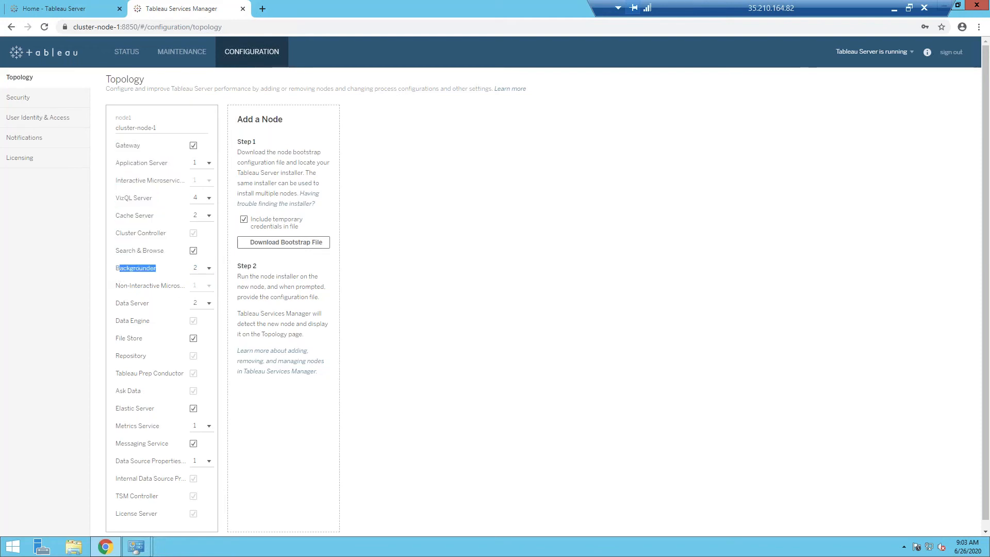
click(135, 267)
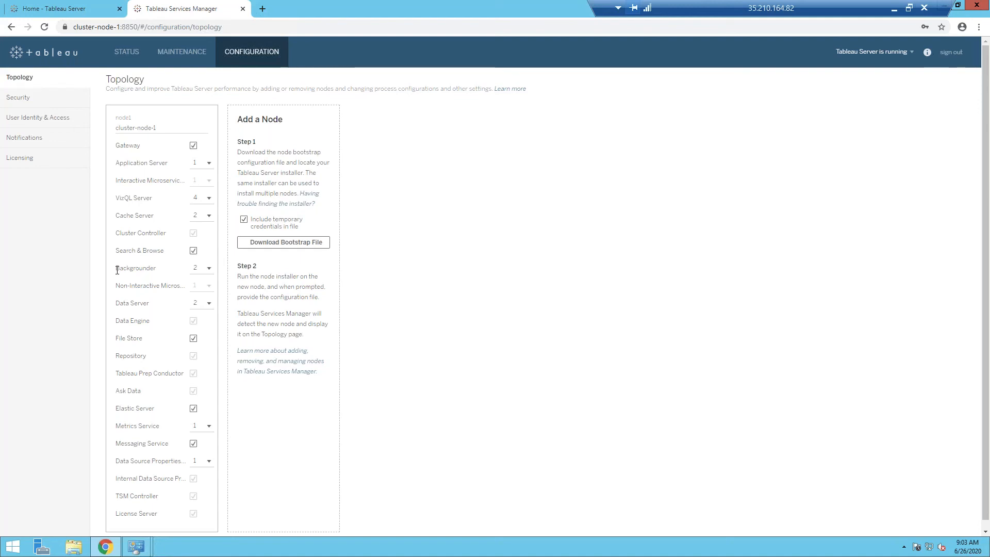
mouse_move(112, 241)
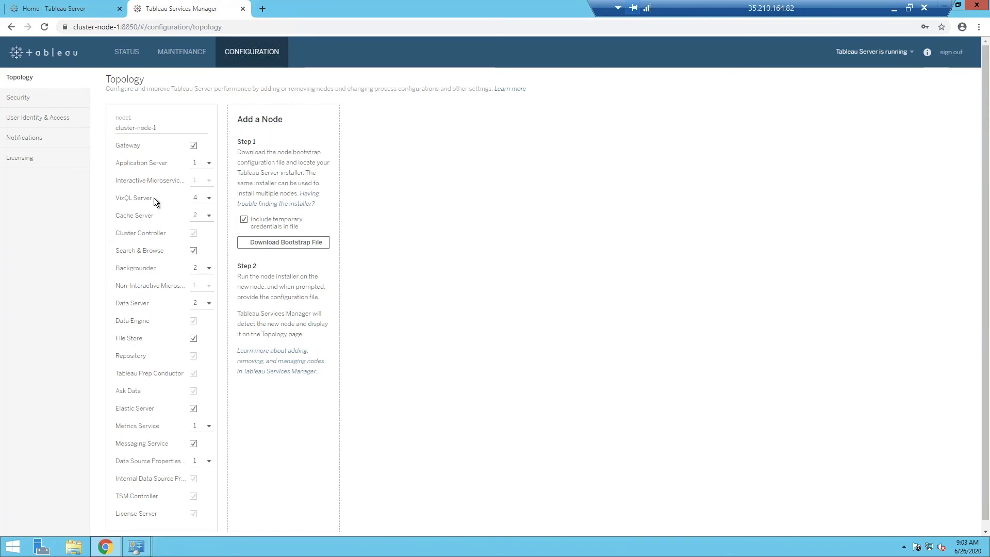
mouse_move(166, 206)
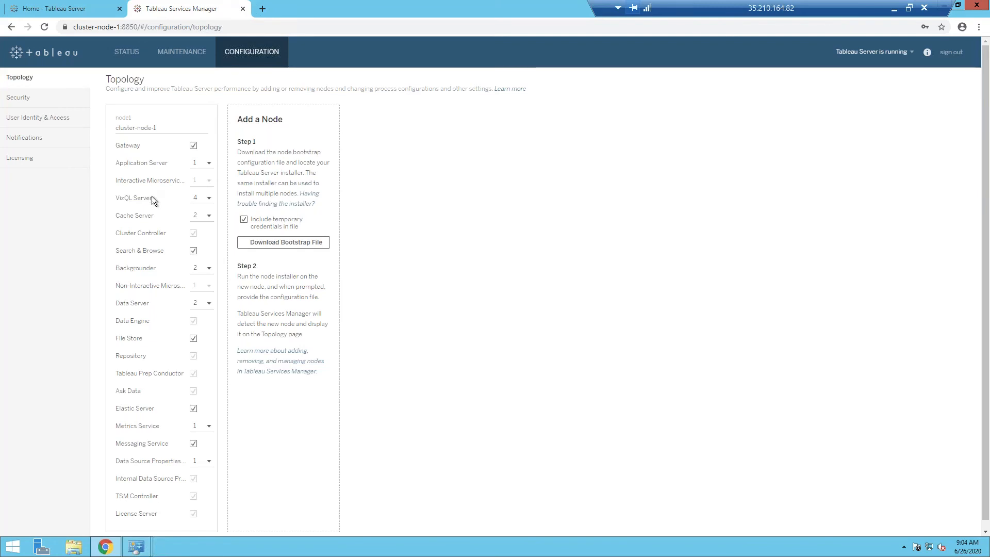
drag(117, 145, 154, 198)
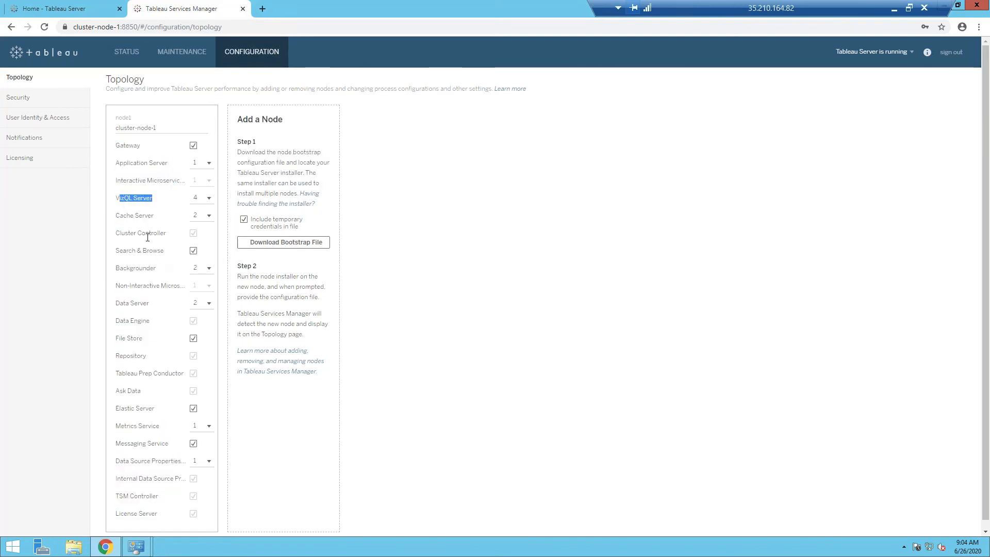
double_click(140, 268)
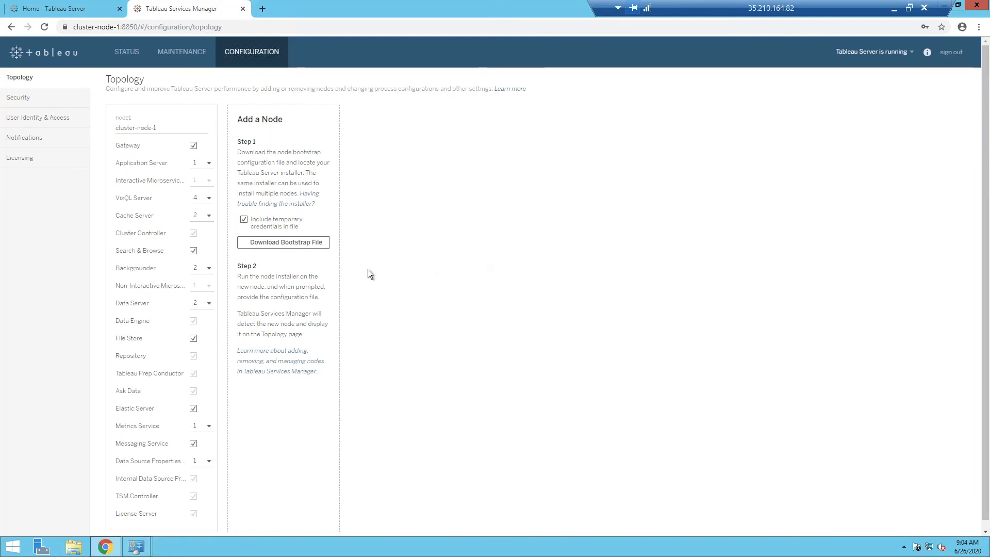
mouse_move(434, 267)
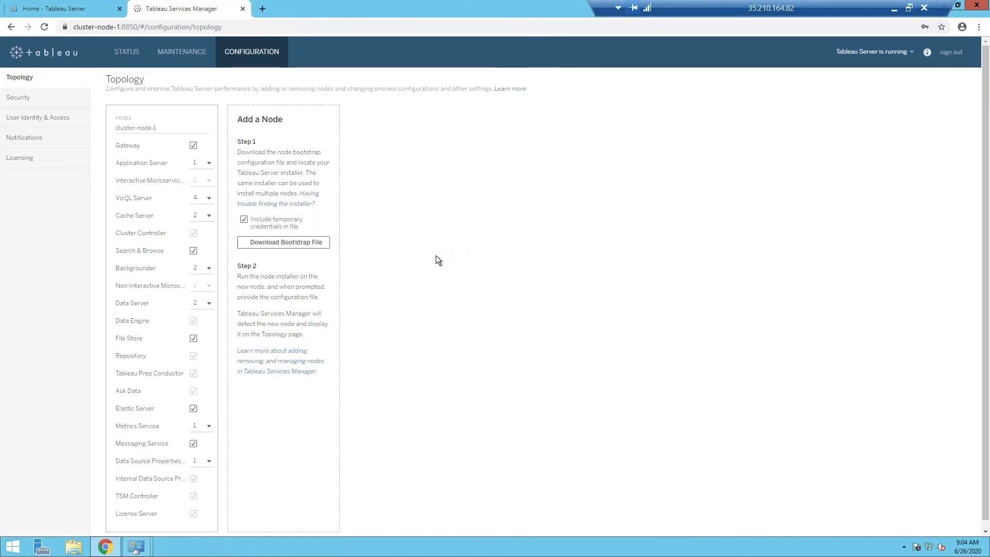
mouse_move(203, 270)
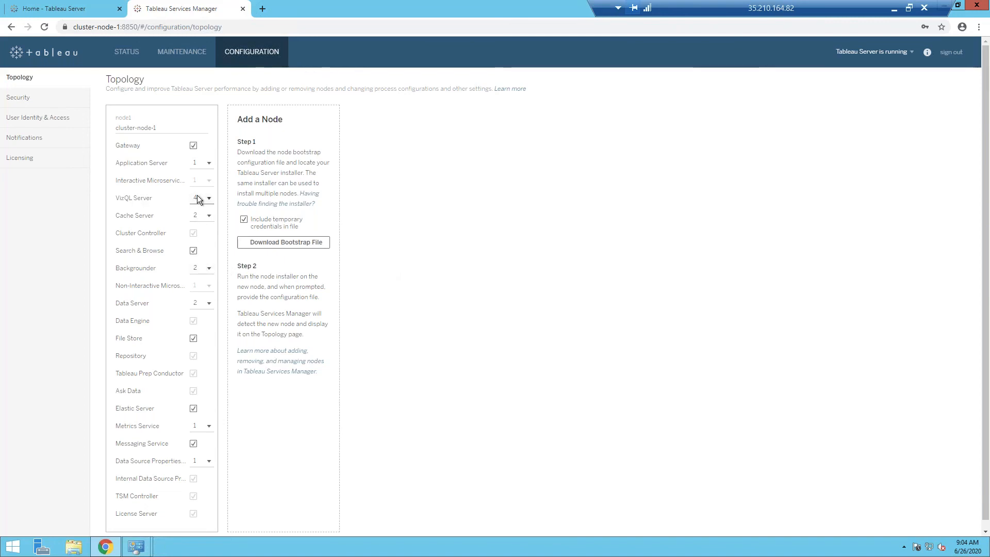
Raise Backgrounder to 3 and Data Server to 3 processes, leaving the changes pending
click(209, 268)
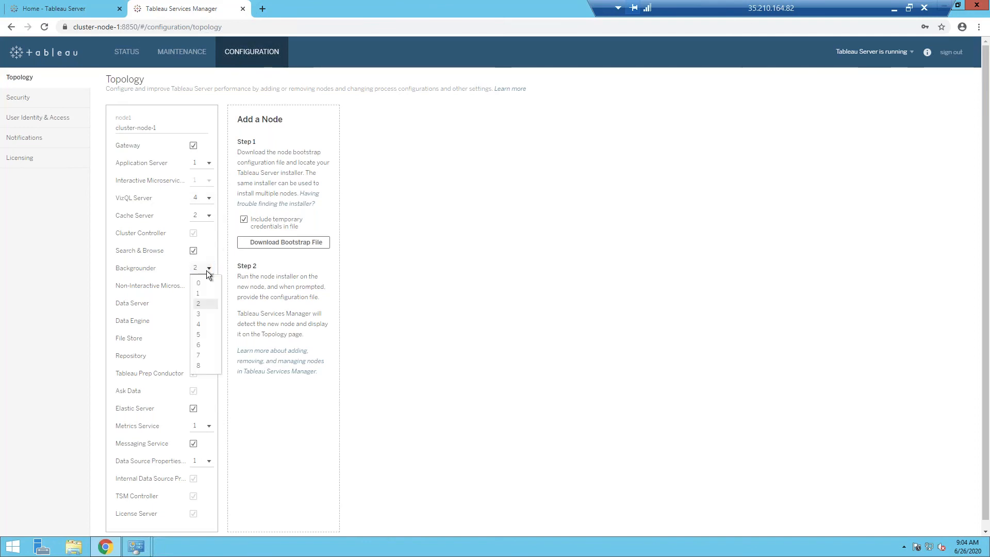
click(198, 314)
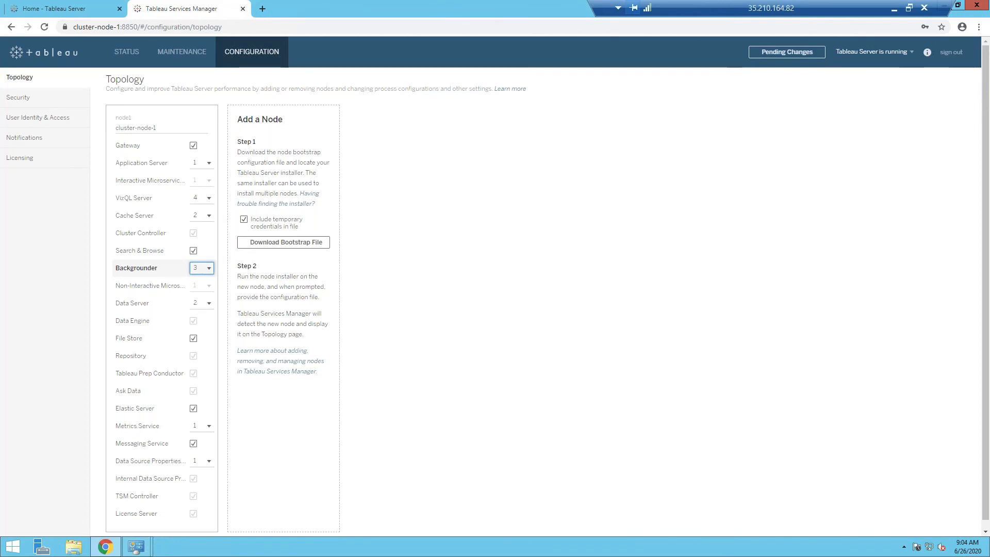
mouse_move(240, 301)
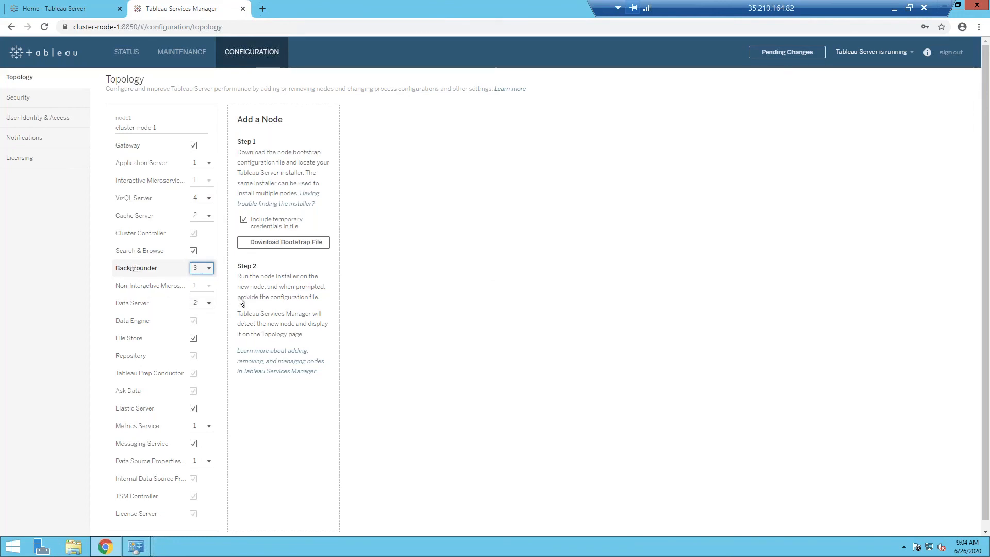
click(208, 303)
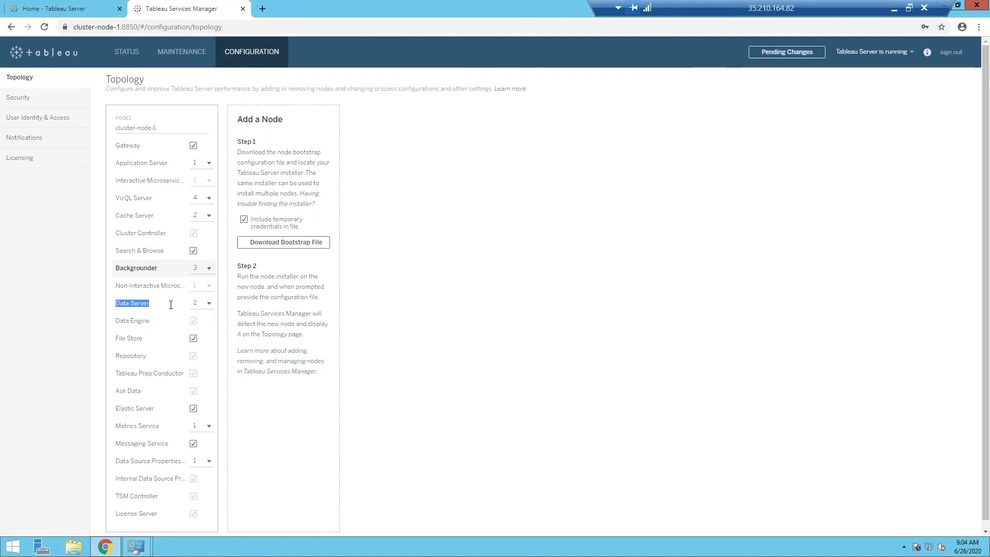
click(201, 303)
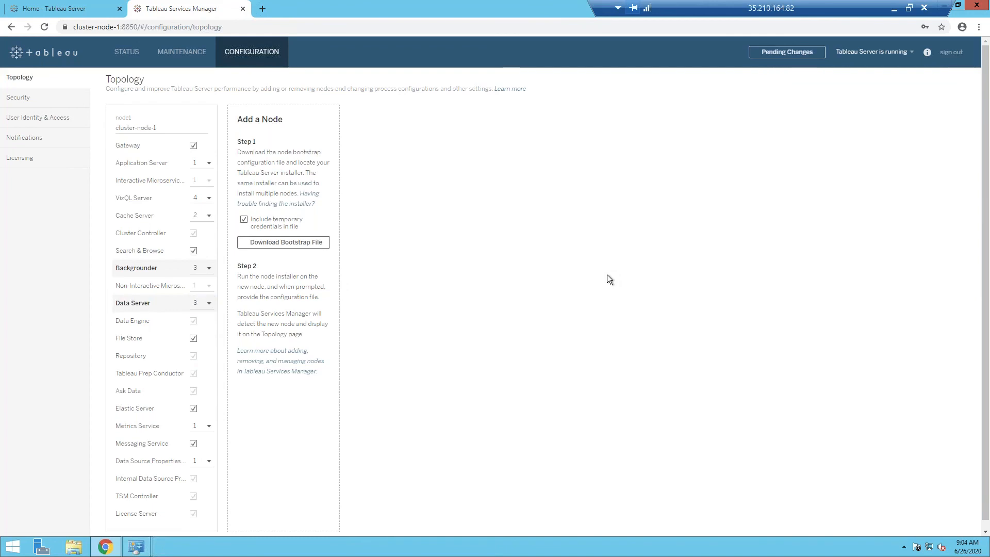
mouse_move(610, 319)
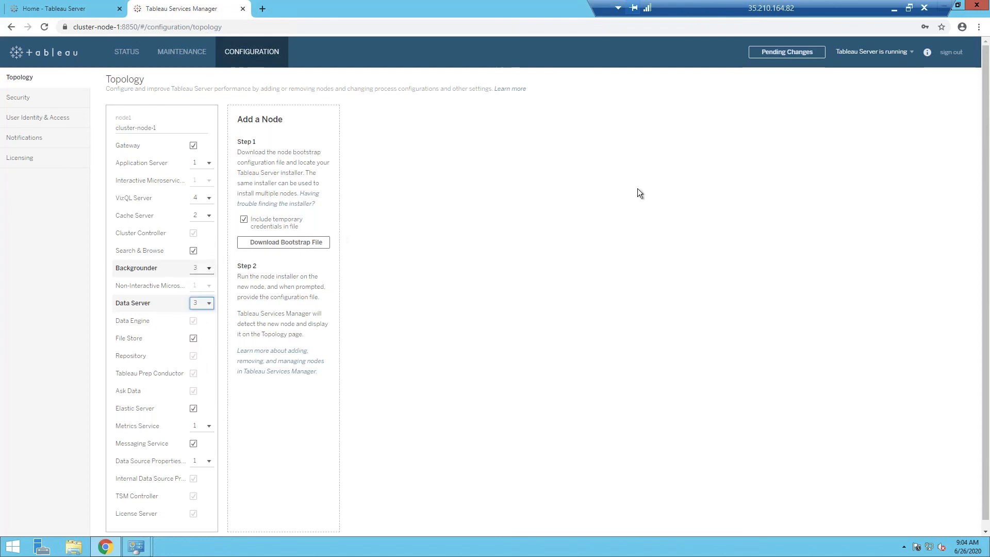
Review the pending changes and apply them live, confirming in the Confirm Live Changes dialog
click(785, 51)
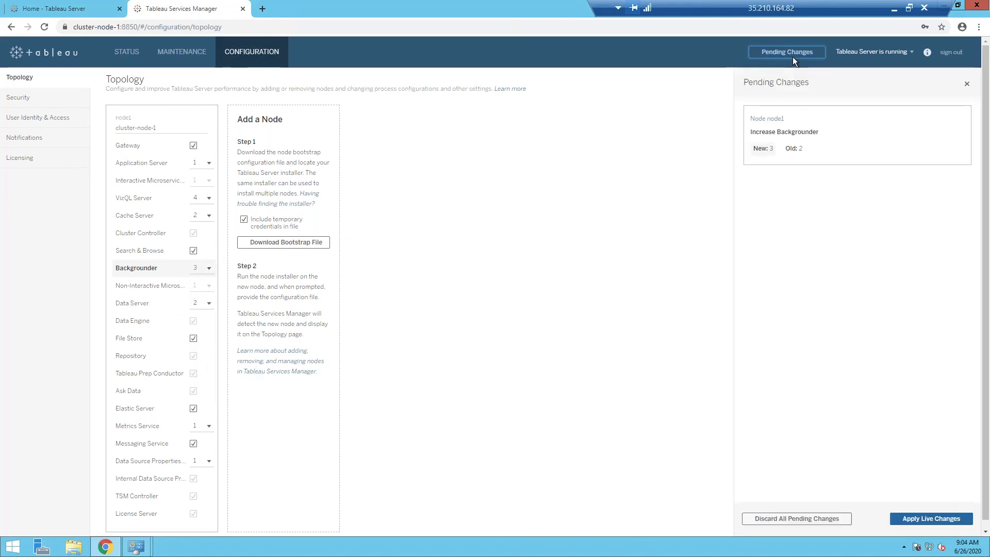
click(929, 518)
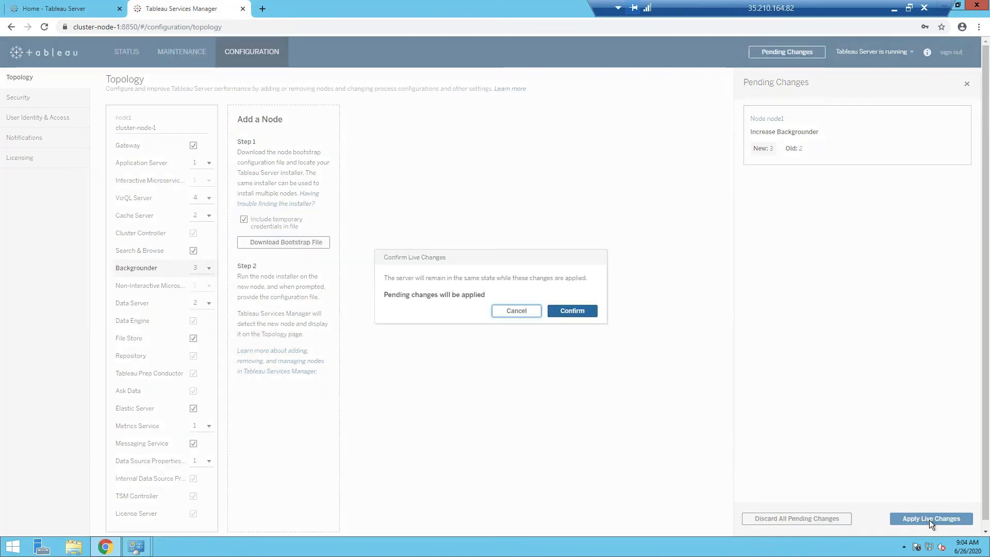
click(571, 310)
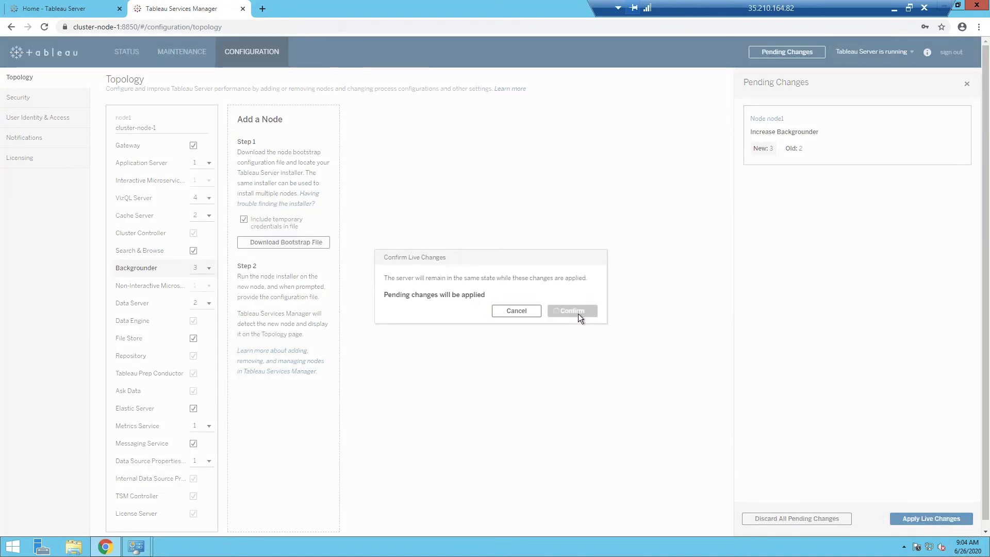
click(570, 310)
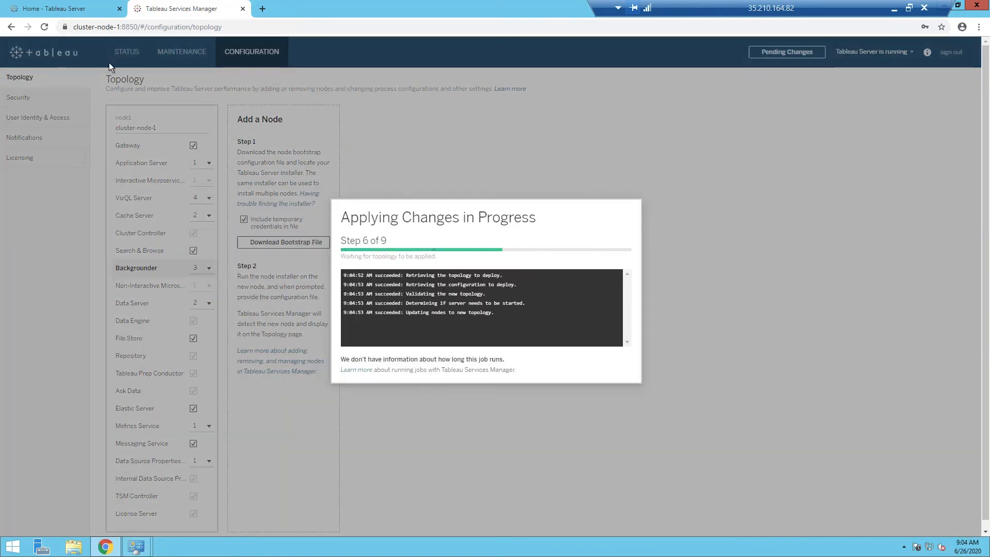
Reload Tableau Server Home and open Superstore Overview while the live change sits at step 6 of 9
click(63, 9)
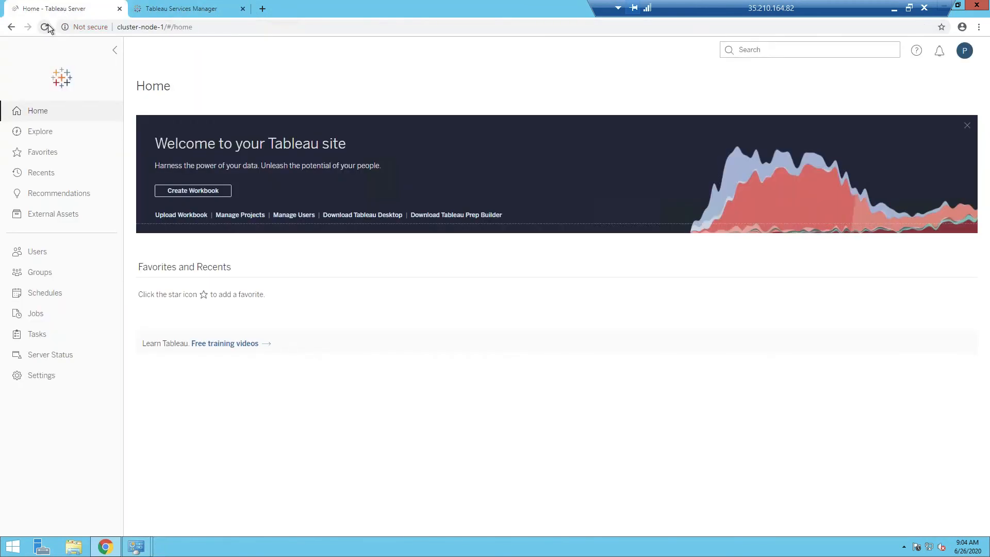
click(44, 28)
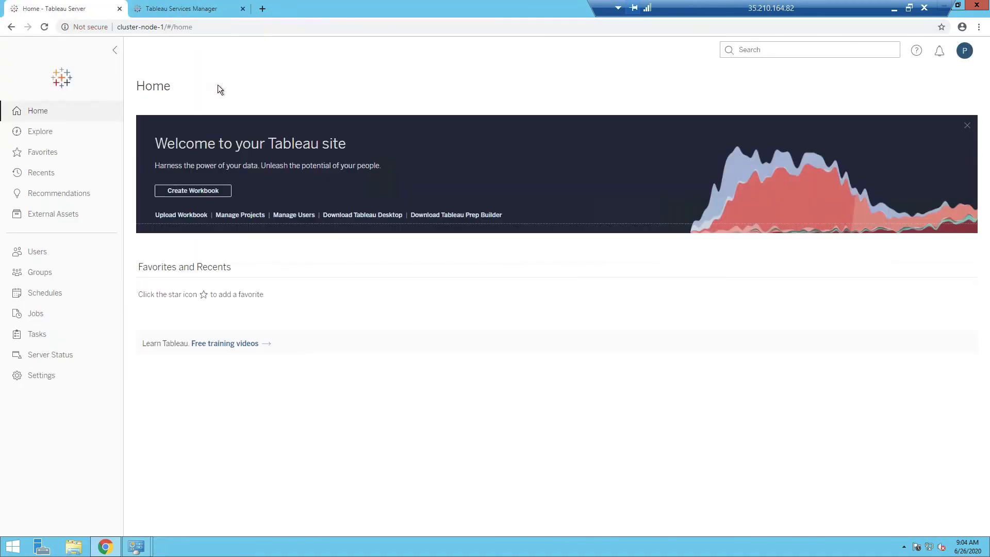
click(186, 8)
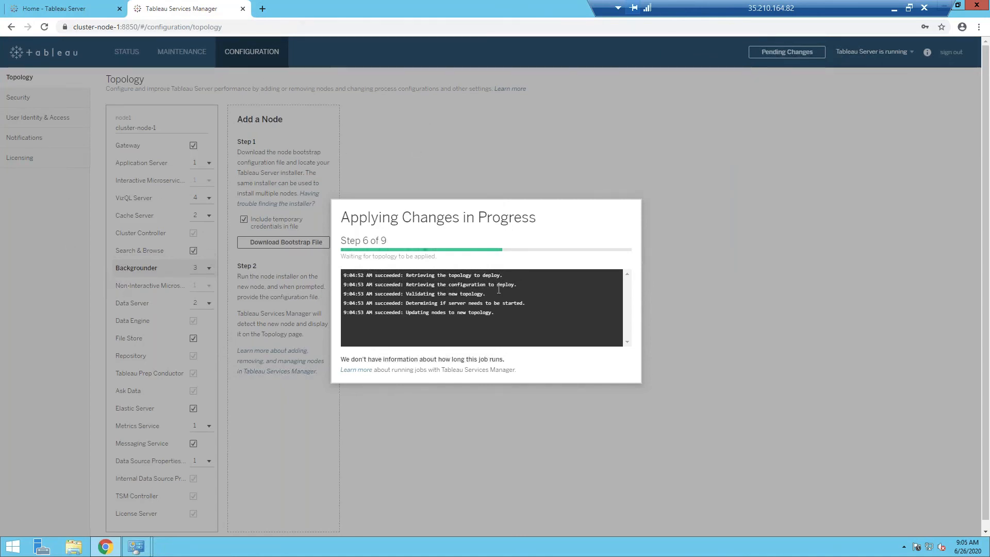
click(63, 8)
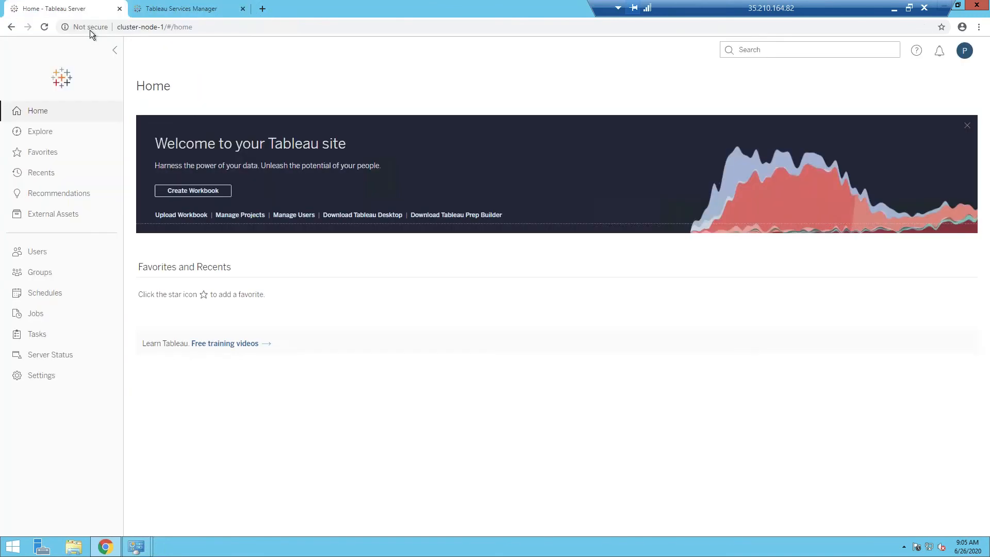
click(41, 131)
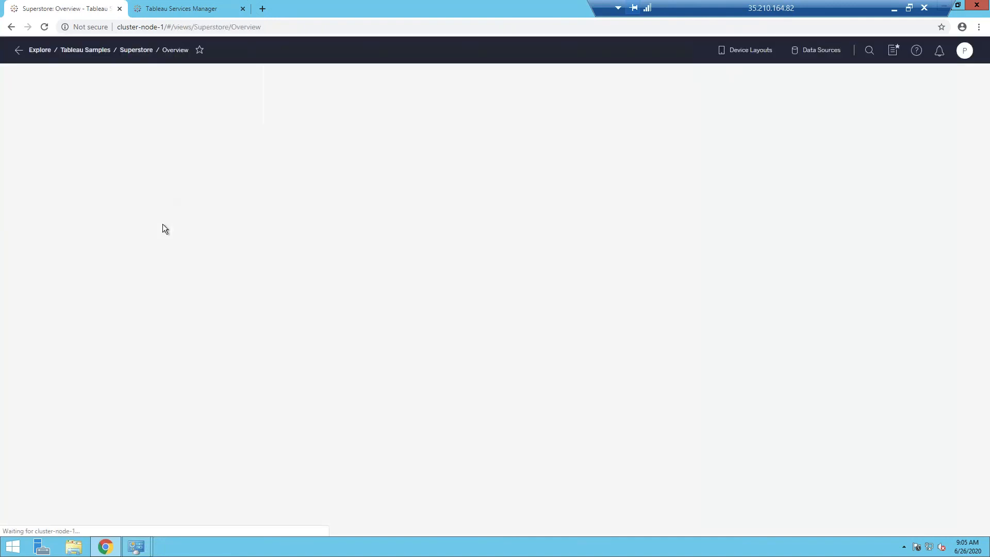
click(183, 8)
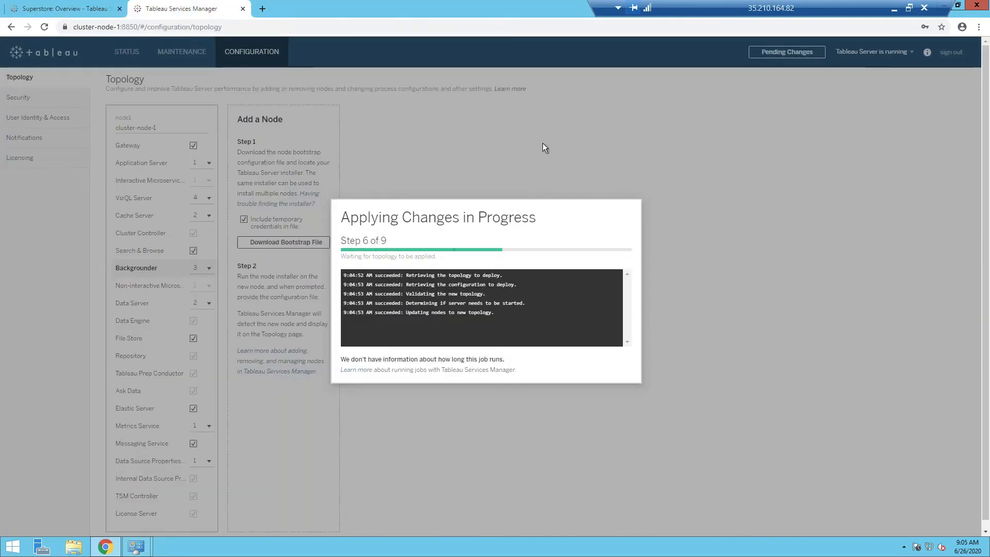
mouse_move(528, 42)
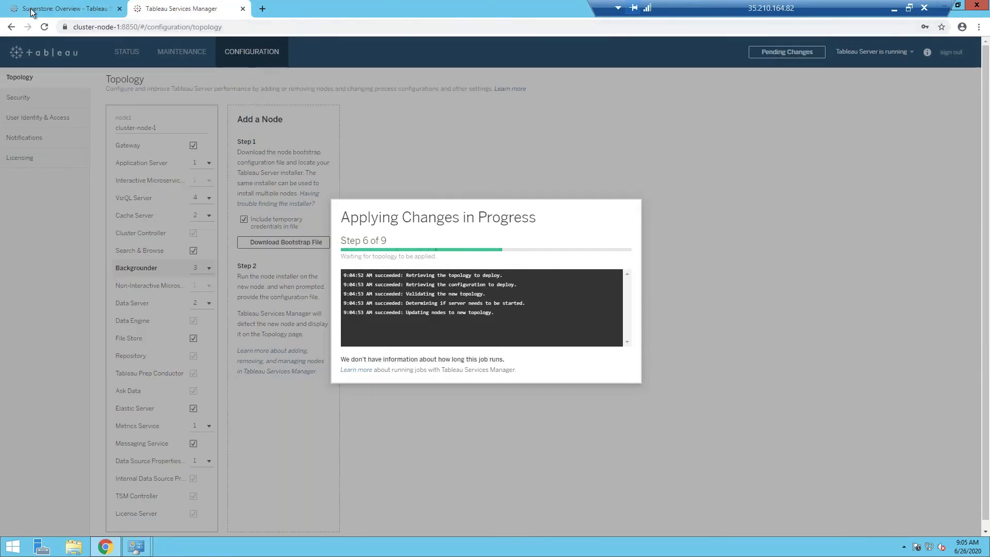
mouse_move(158, 14)
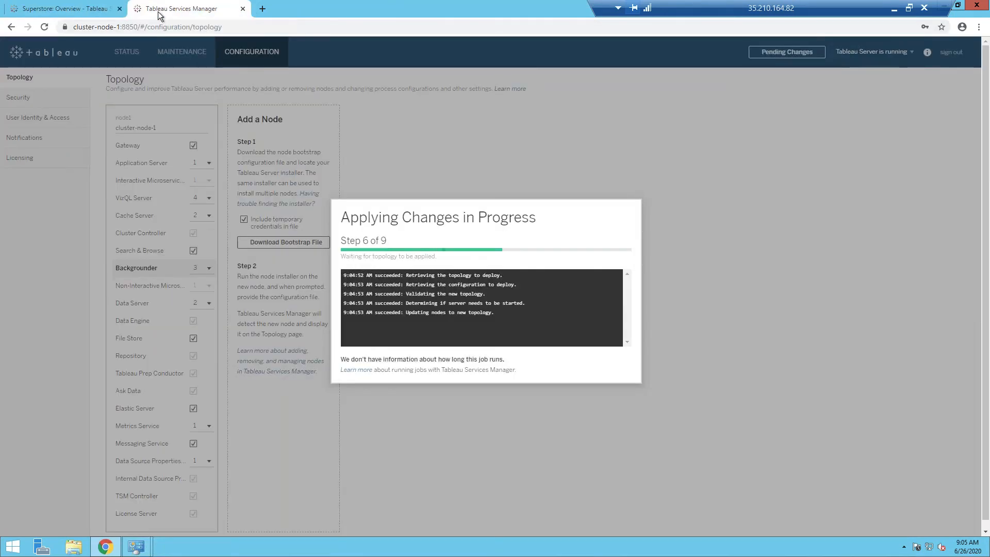